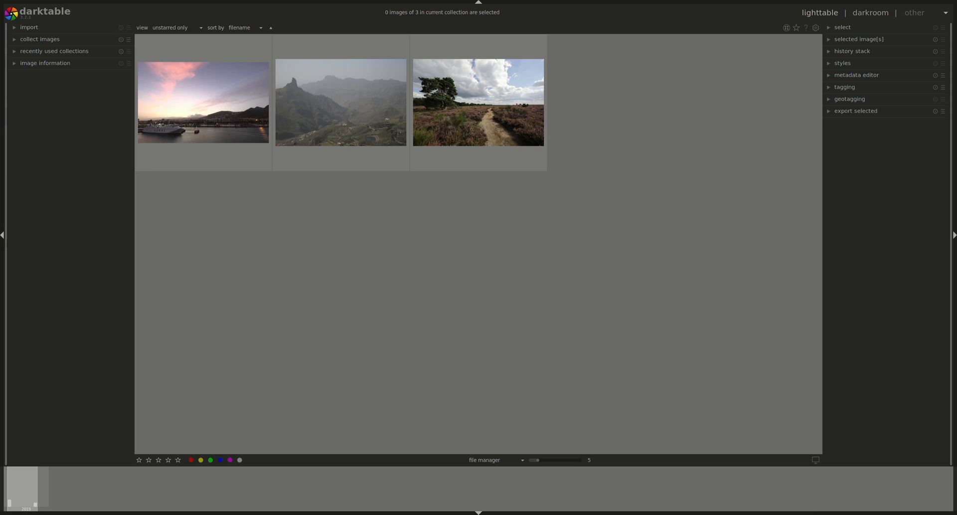
mouse_move(634, 286)
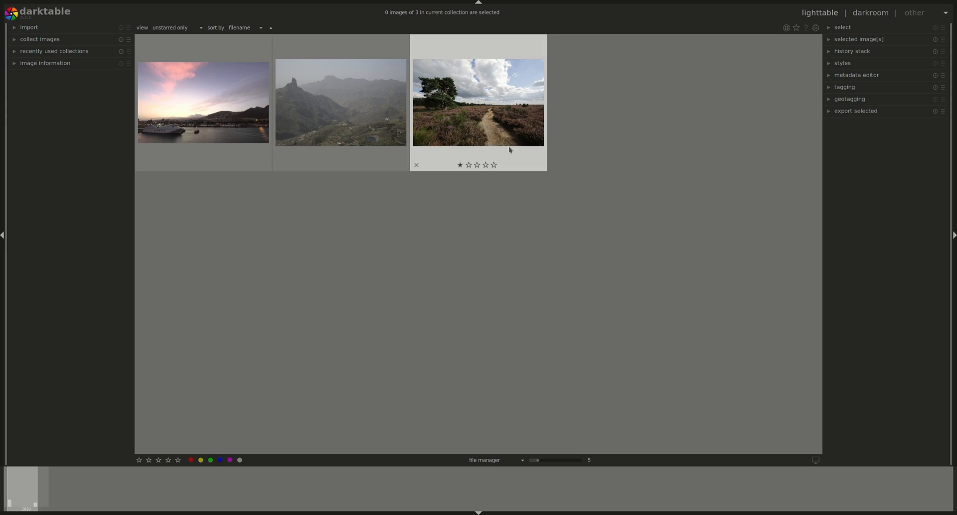
mouse_move(650, 208)
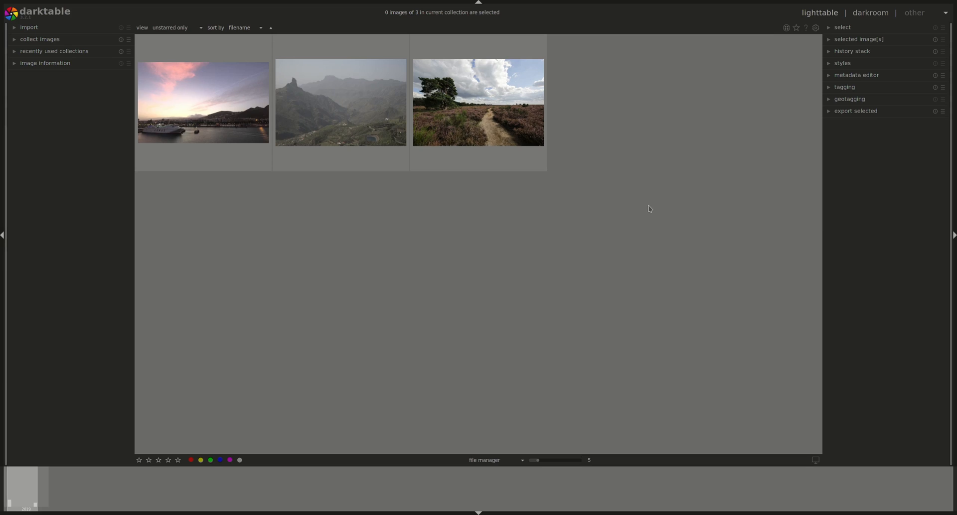
mouse_move(660, 211)
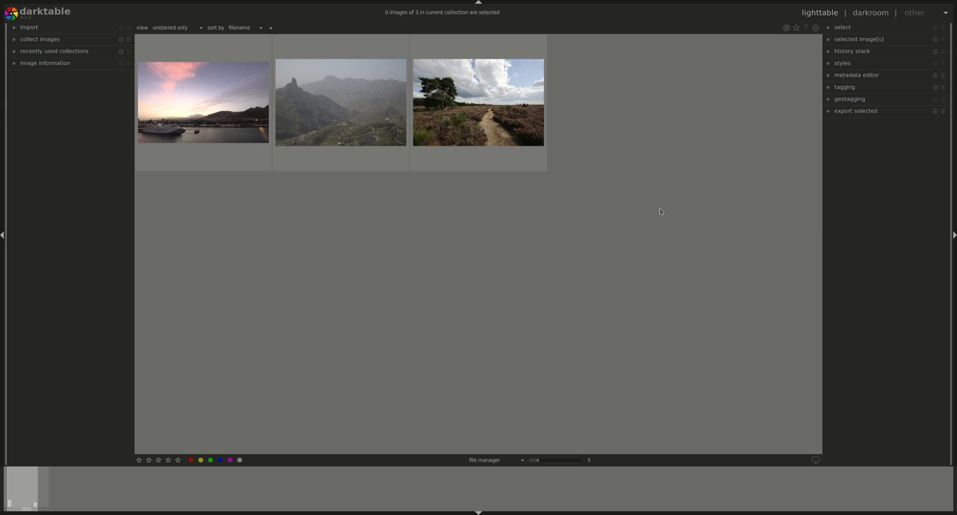
Select the misty mountain photo, the second of the three thumbnails.
click(341, 102)
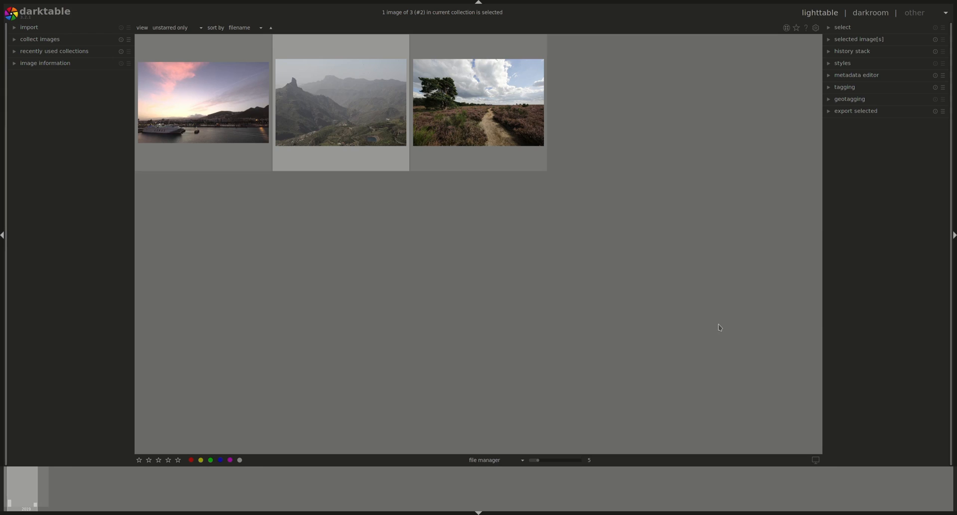
mouse_move(579, 256)
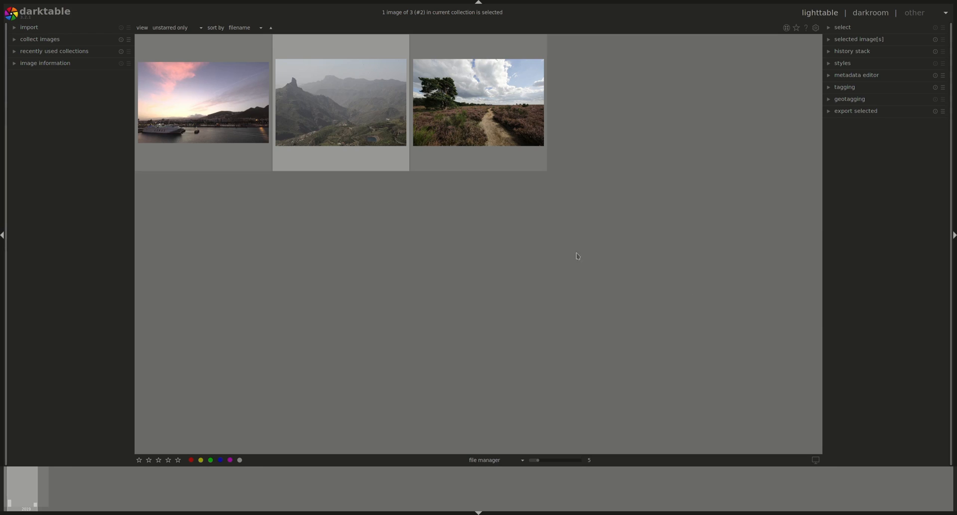
mouse_move(679, 94)
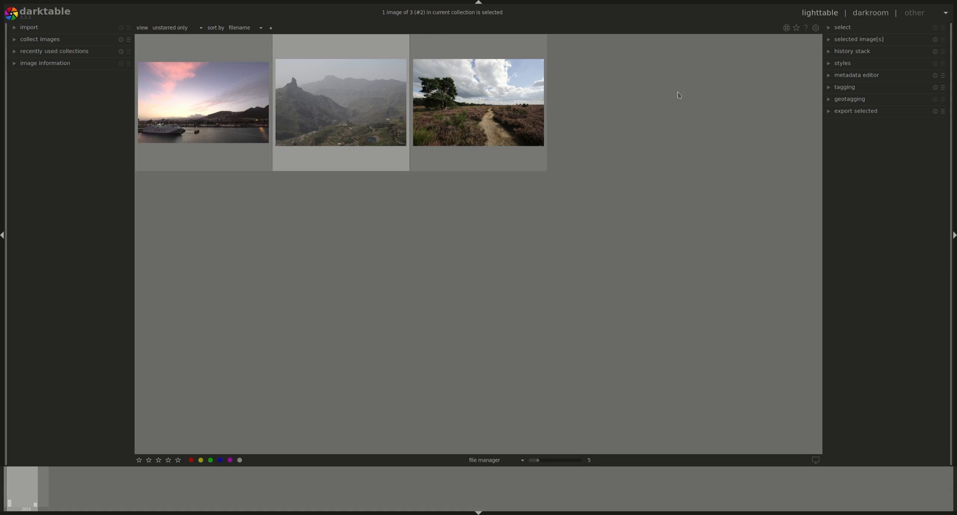
mouse_move(528, 152)
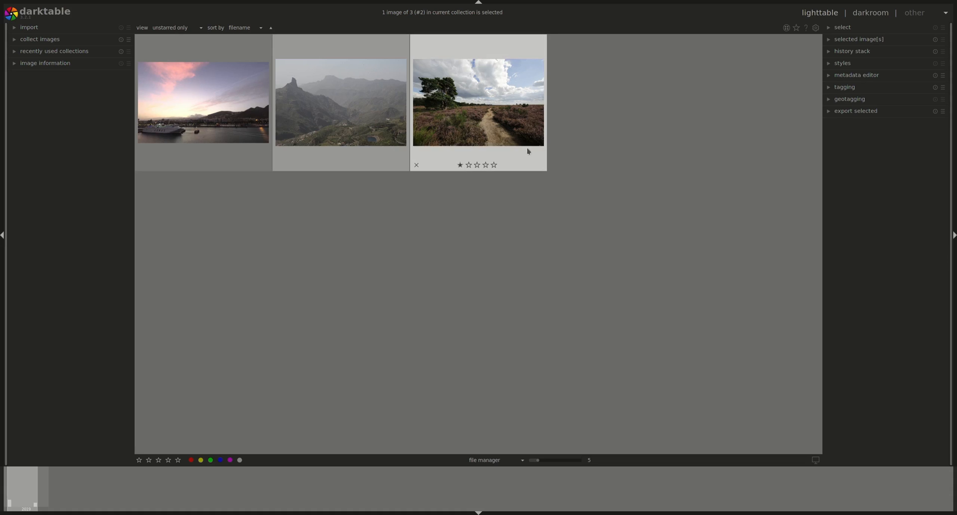
Expand 'collect images' to list the tutorial film roll with its three images.
click(39, 38)
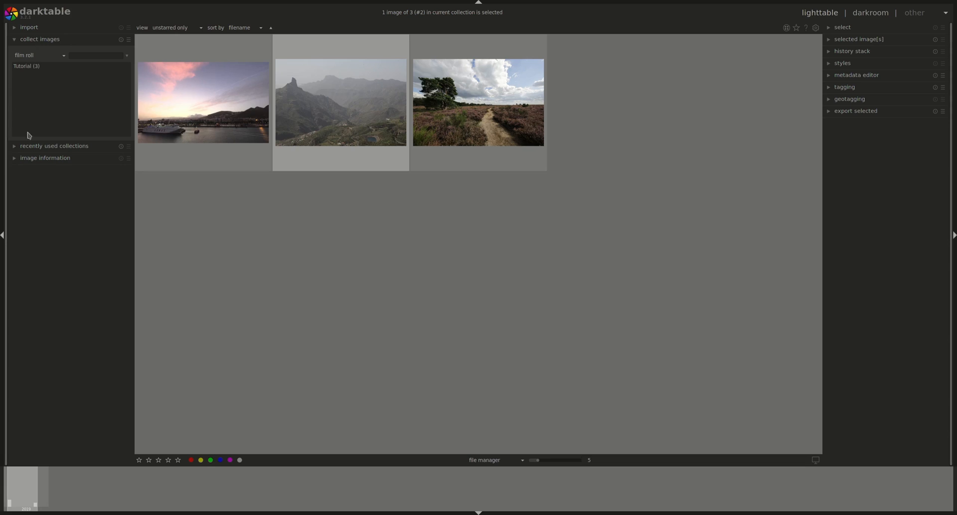
mouse_move(512, 239)
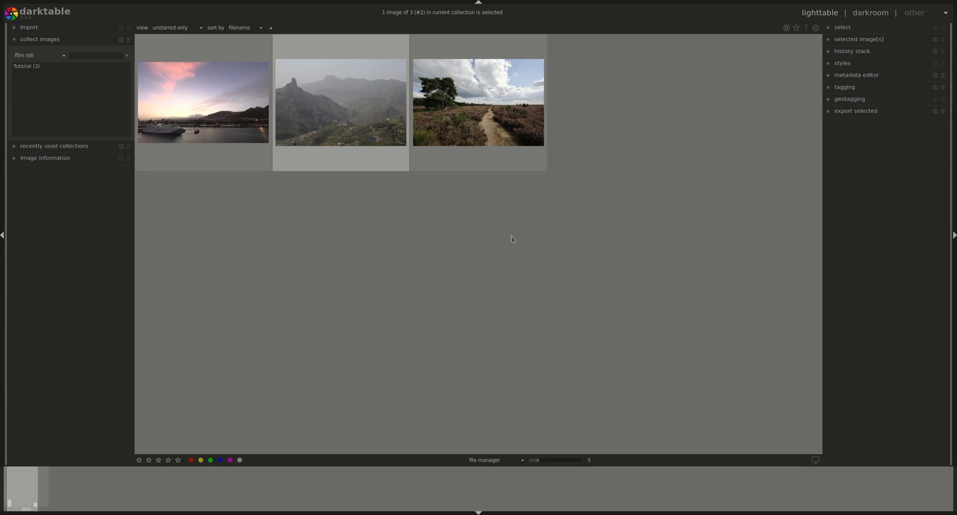
mouse_move(492, 95)
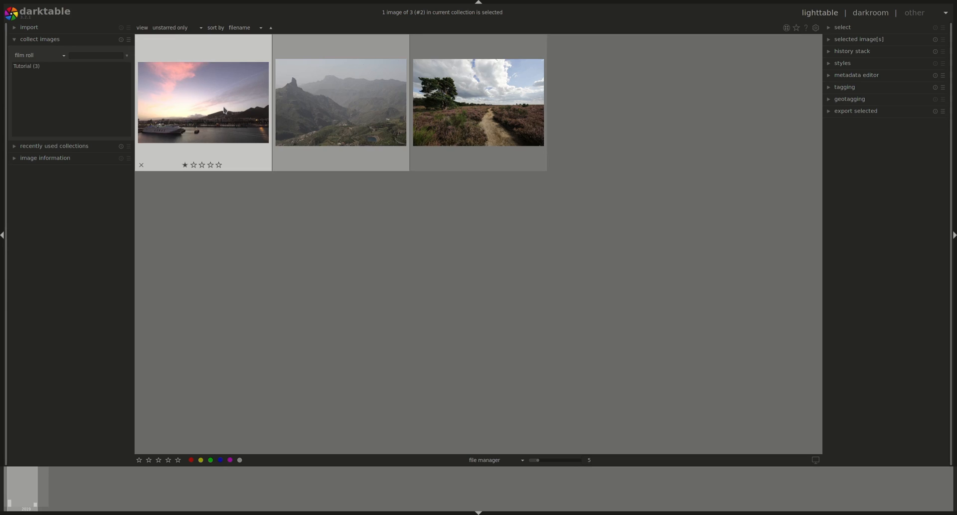
mouse_move(265, 179)
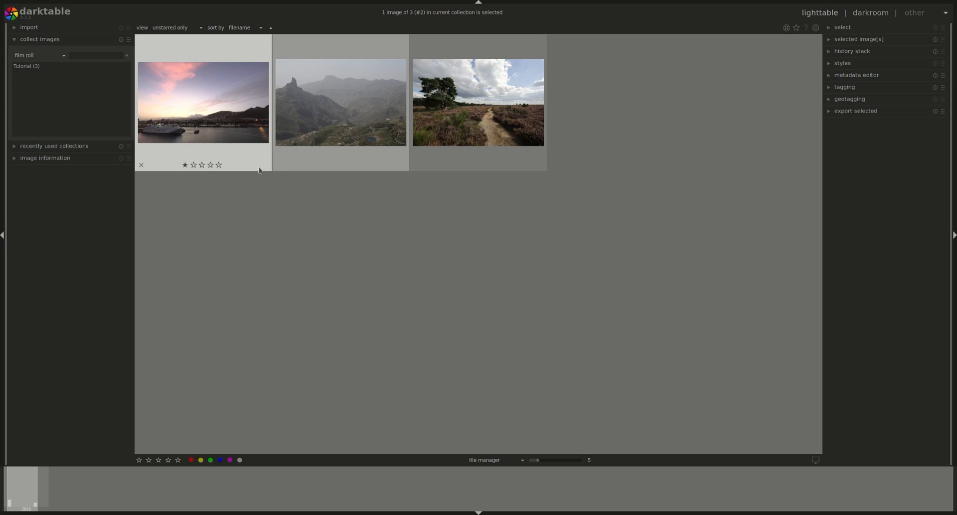
mouse_move(175, 432)
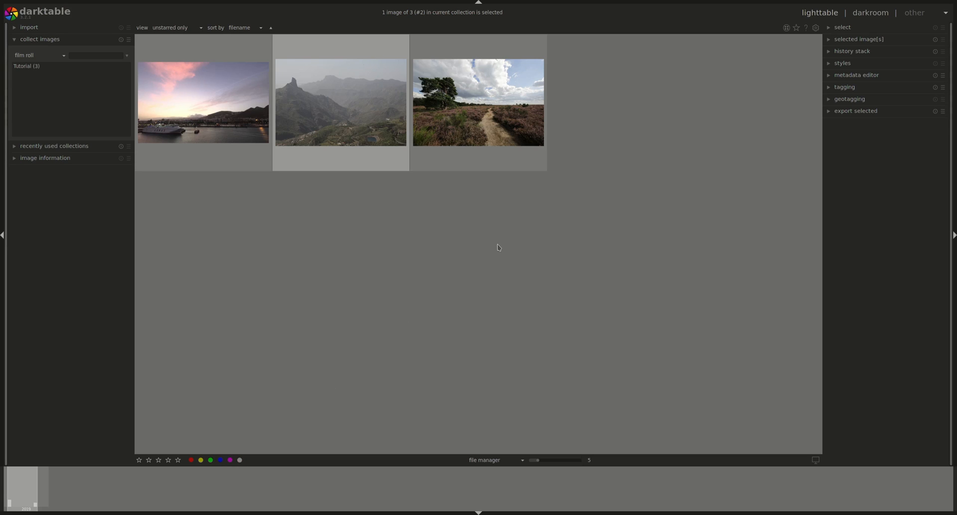
mouse_move(486, 245)
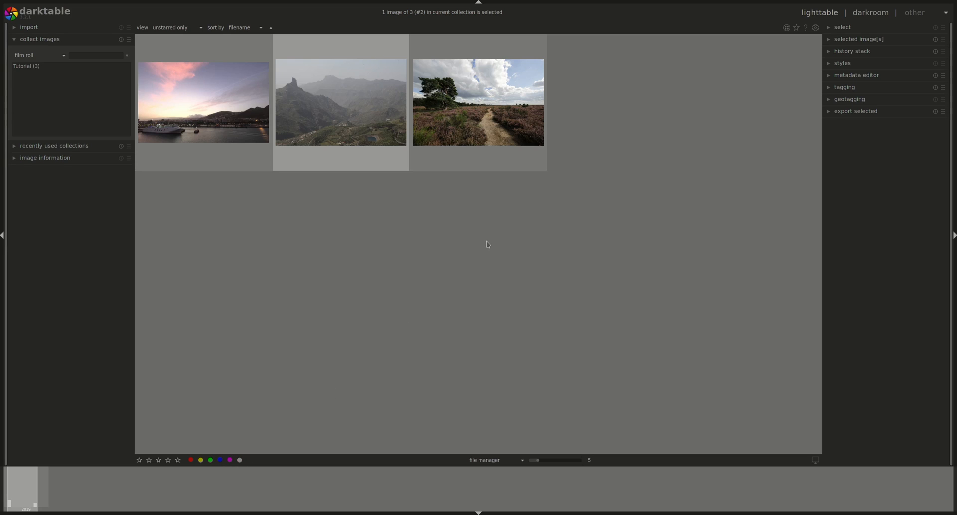
mouse_move(193, 188)
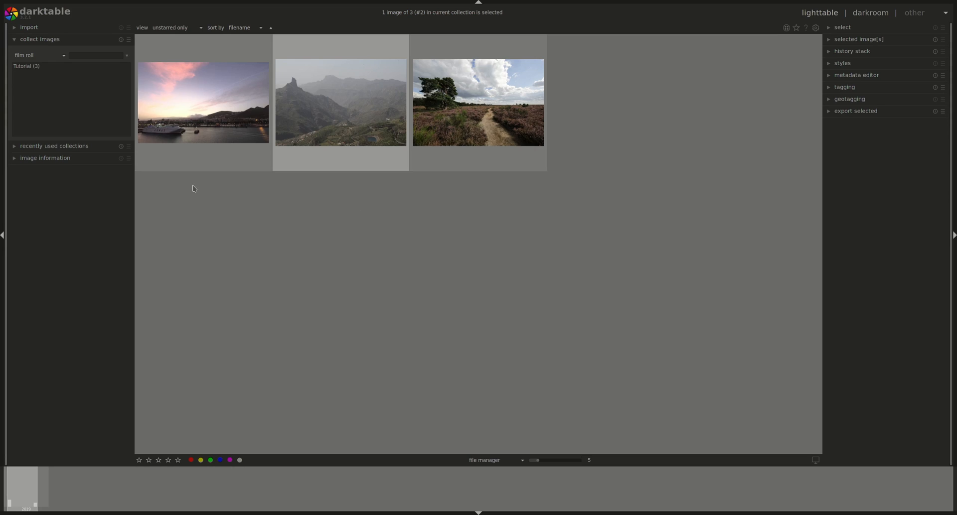
mouse_move(226, 208)
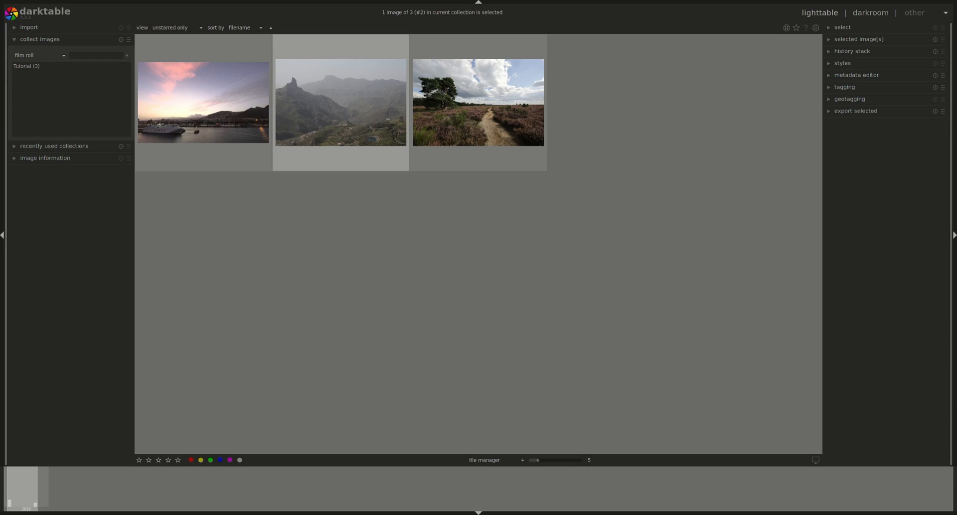
mouse_move(859, 482)
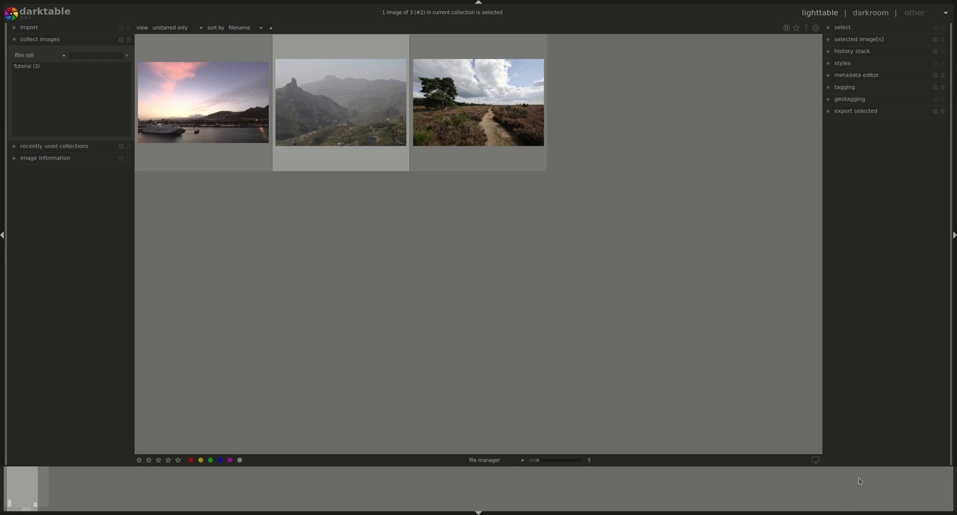
Expand image information for metadata and rate the harbour sunset photo four stars.
click(46, 158)
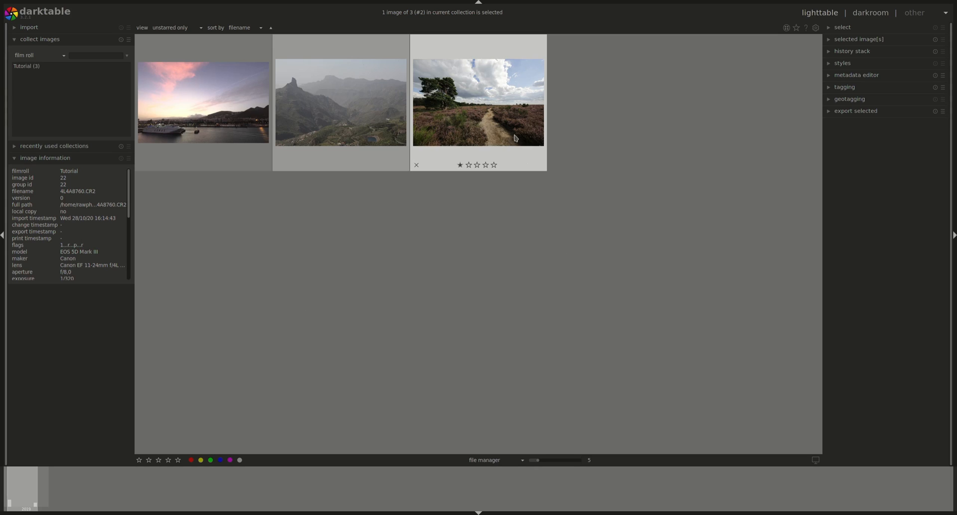
click(203, 104)
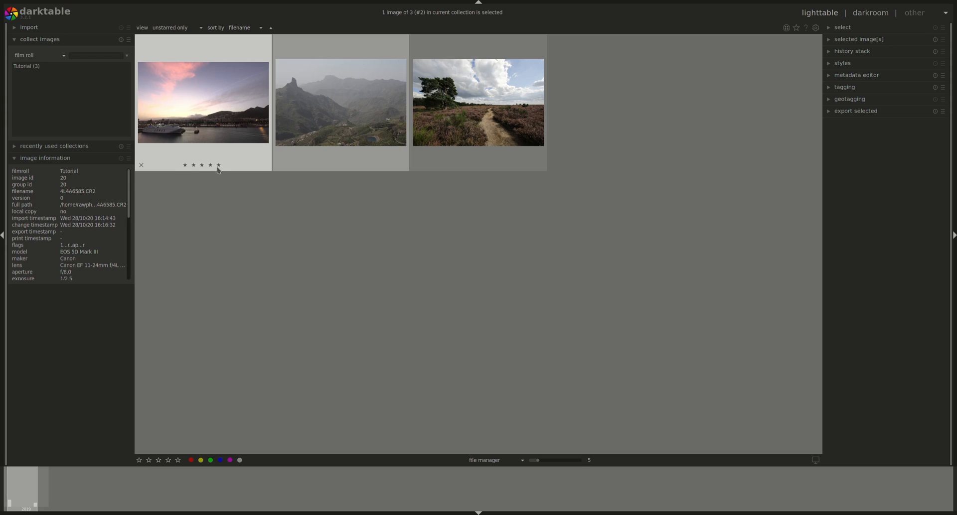
click(186, 165)
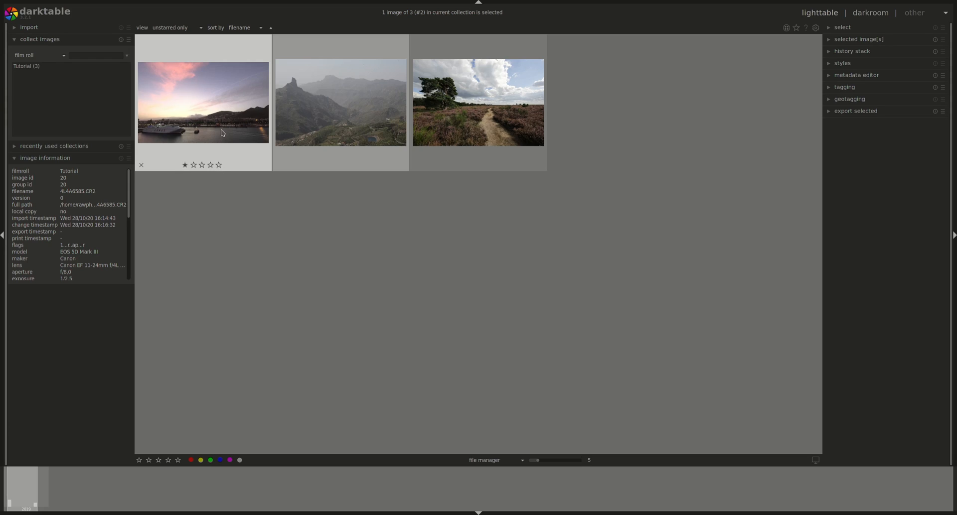
mouse_move(228, 131)
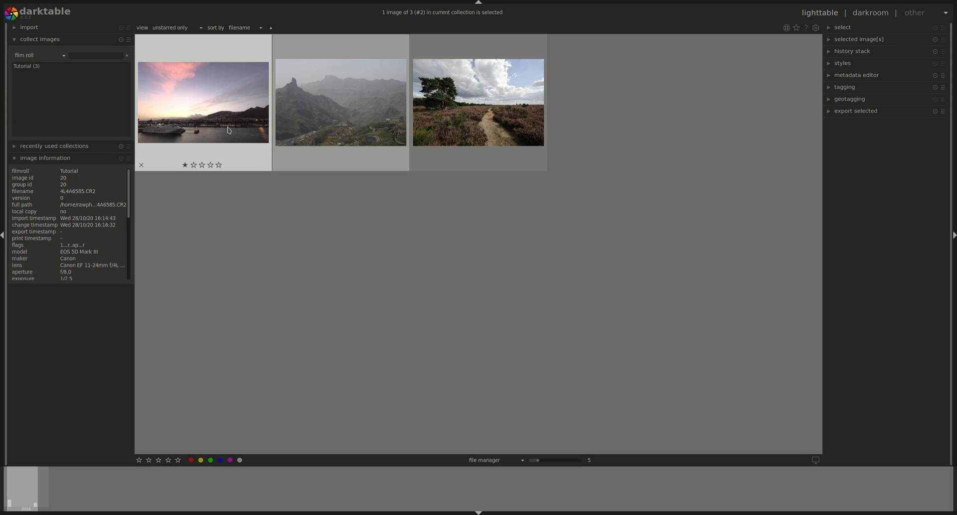
click(221, 166)
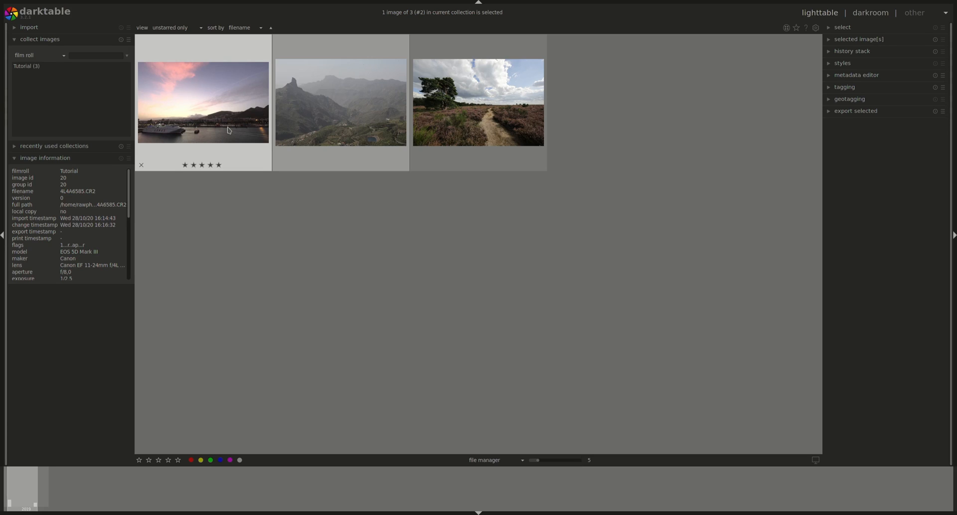
click(210, 164)
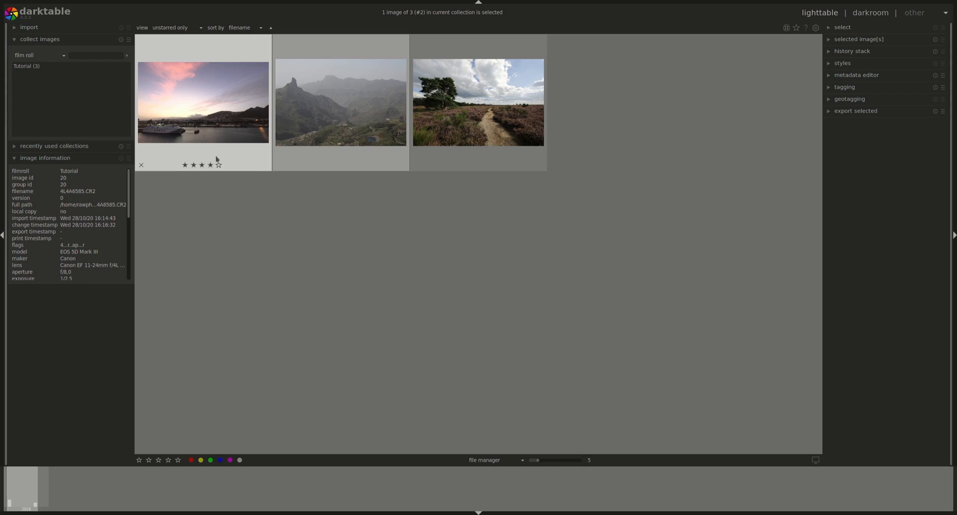
mouse_move(240, 90)
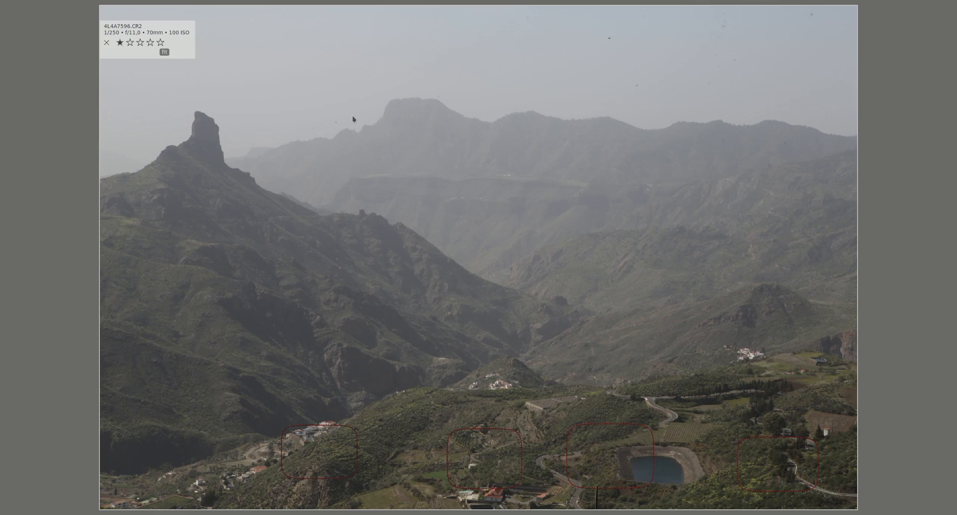
mouse_move(291, 444)
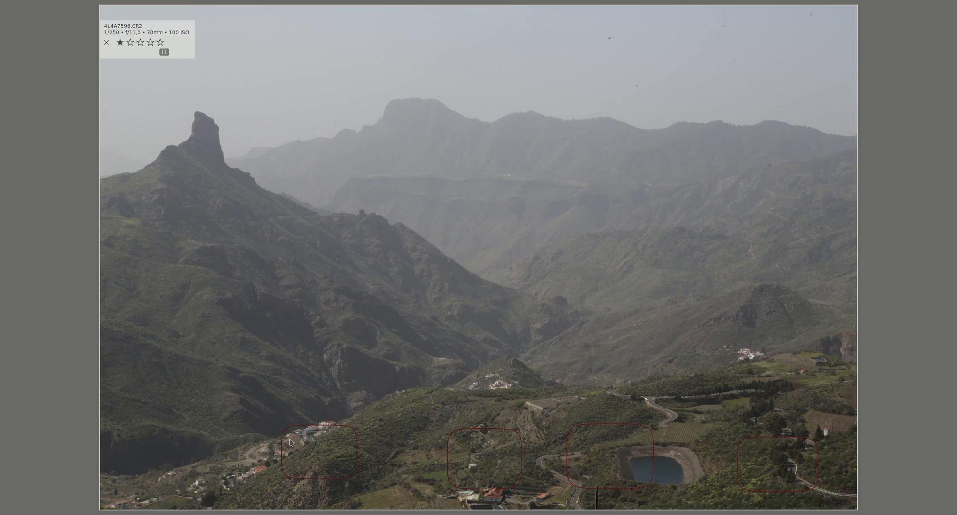
mouse_move(338, 463)
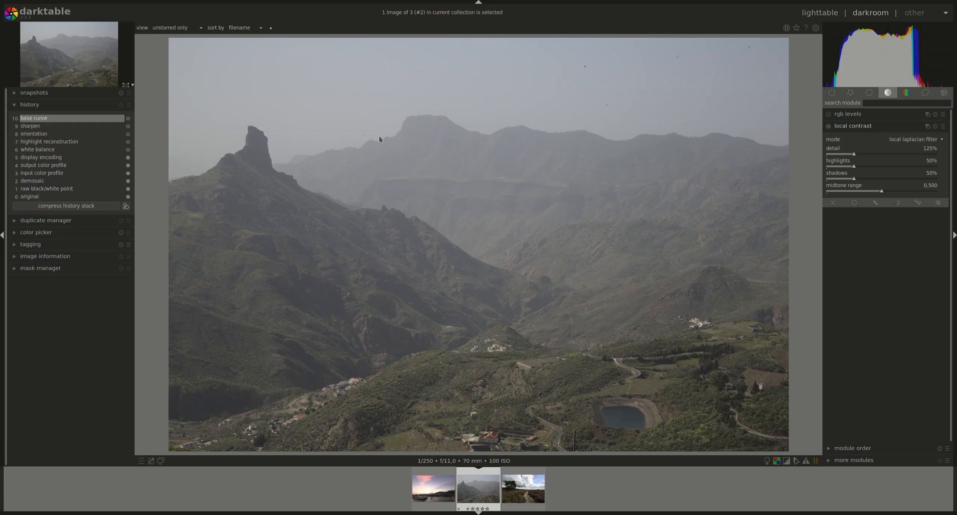
mouse_move(954, 249)
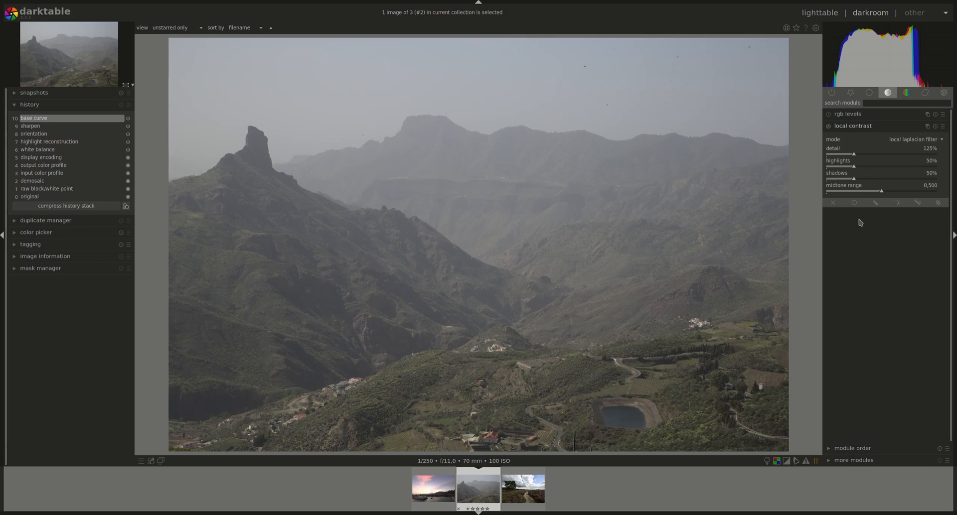
Enable local contrast and haze removal on the mountain photo, then return to the lighttable.
click(827, 127)
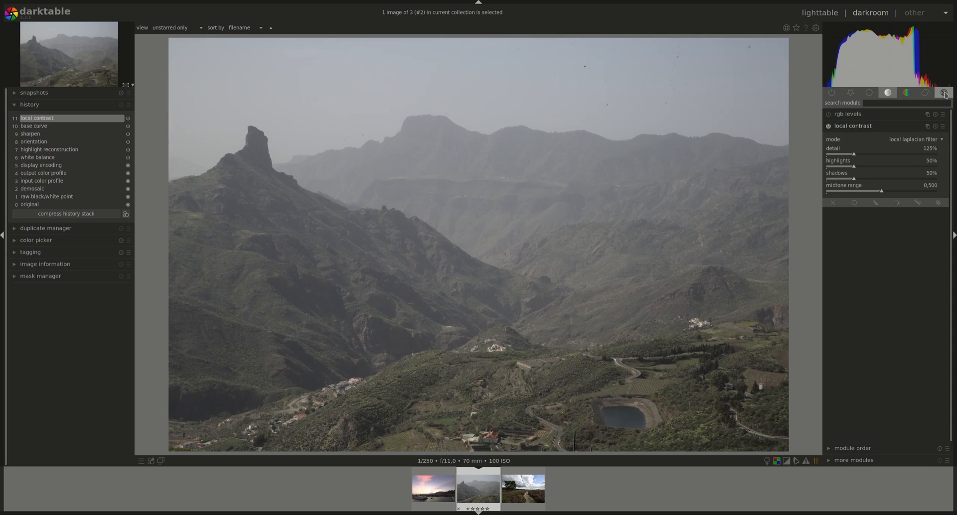
click(948, 94)
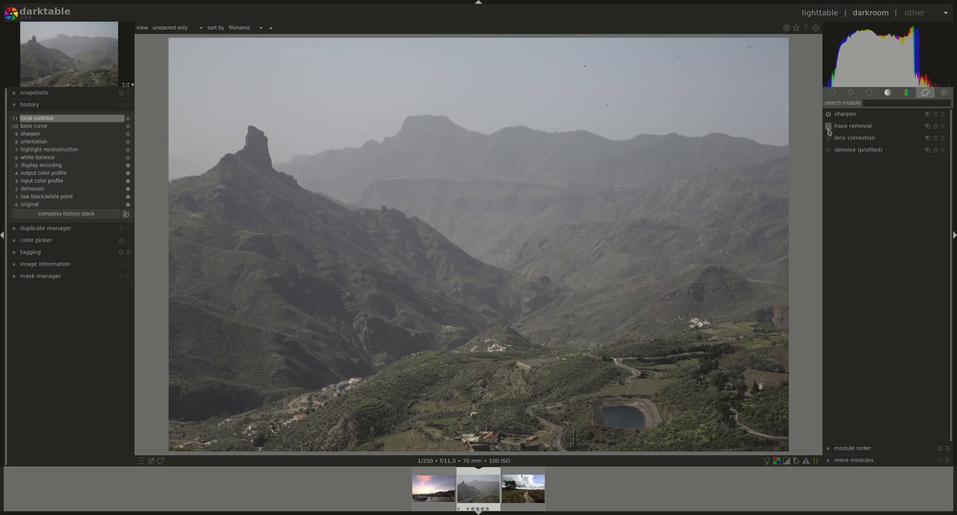
click(828, 126)
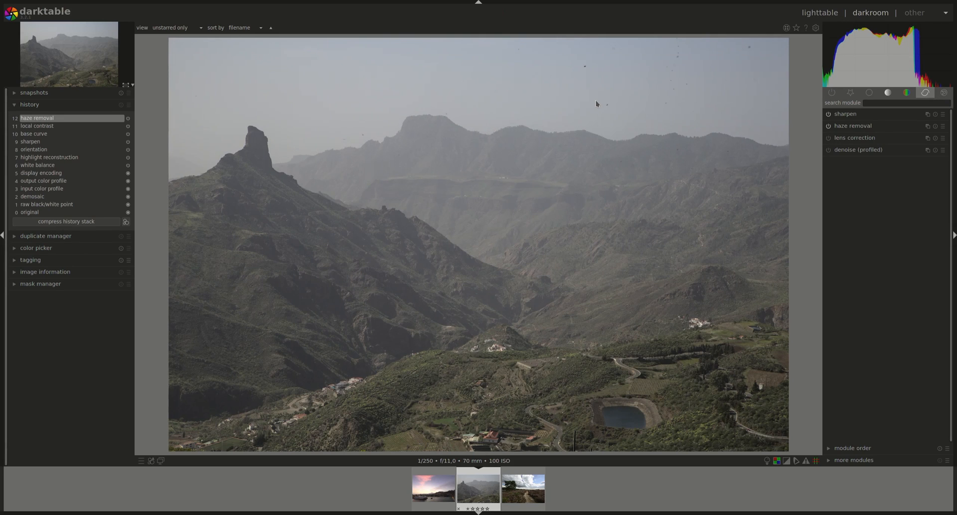
click(815, 13)
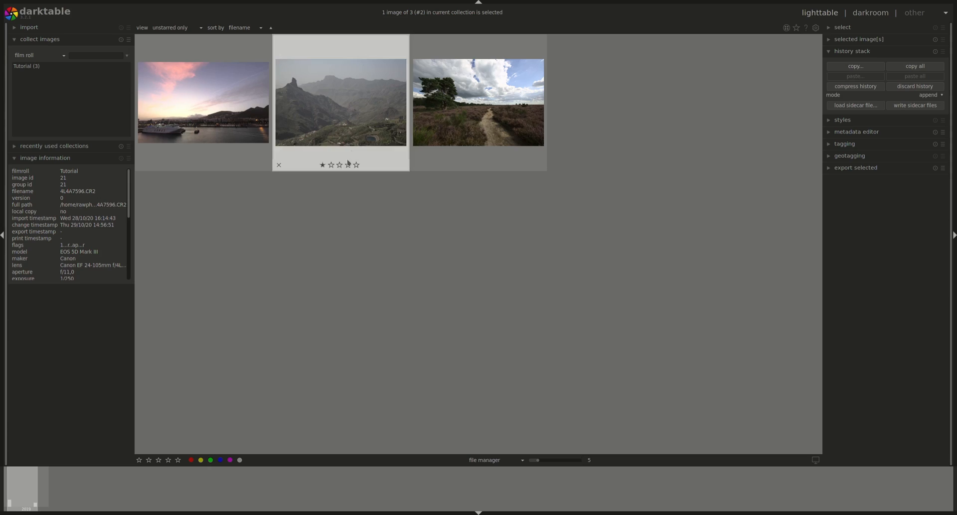
mouse_move(375, 103)
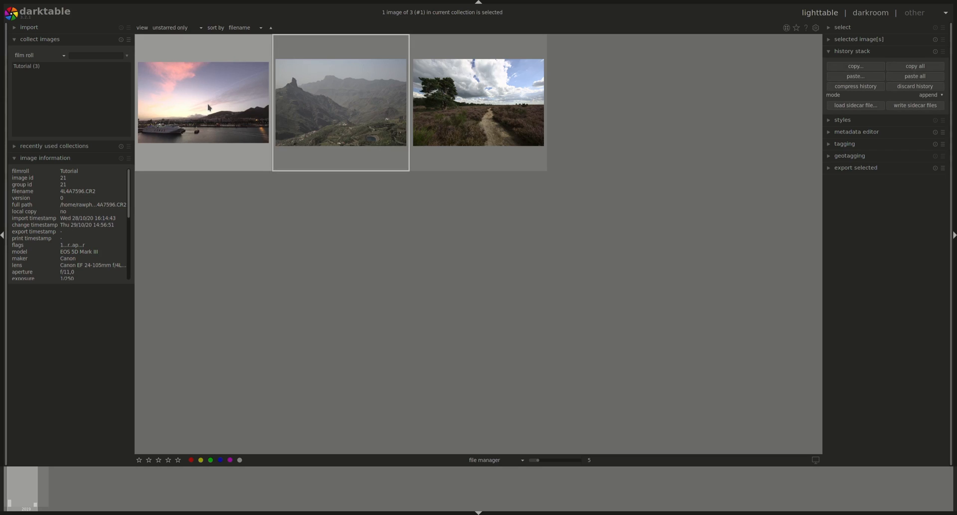
Select the four-star sunset harbour thumbnail as the current image.
click(203, 103)
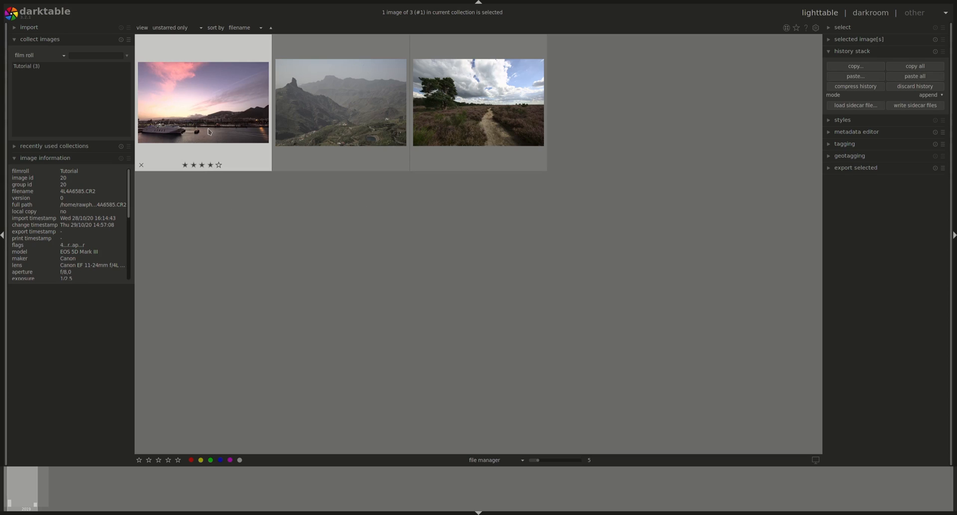
mouse_move(825, 493)
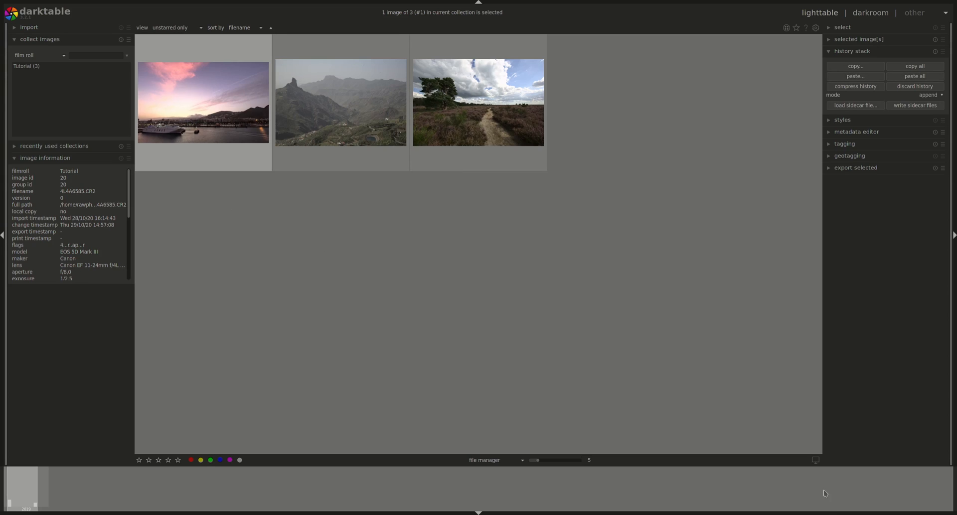
mouse_move(720, 392)
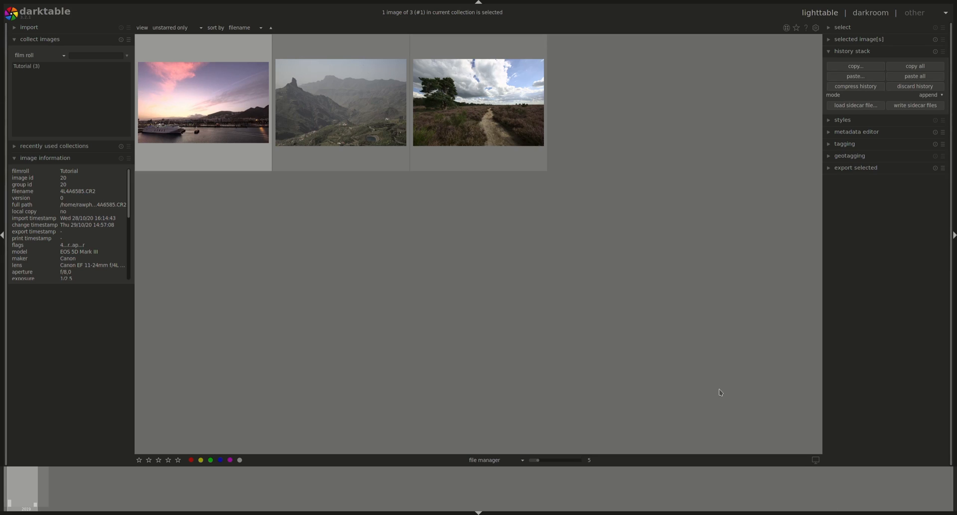
mouse_move(907, 462)
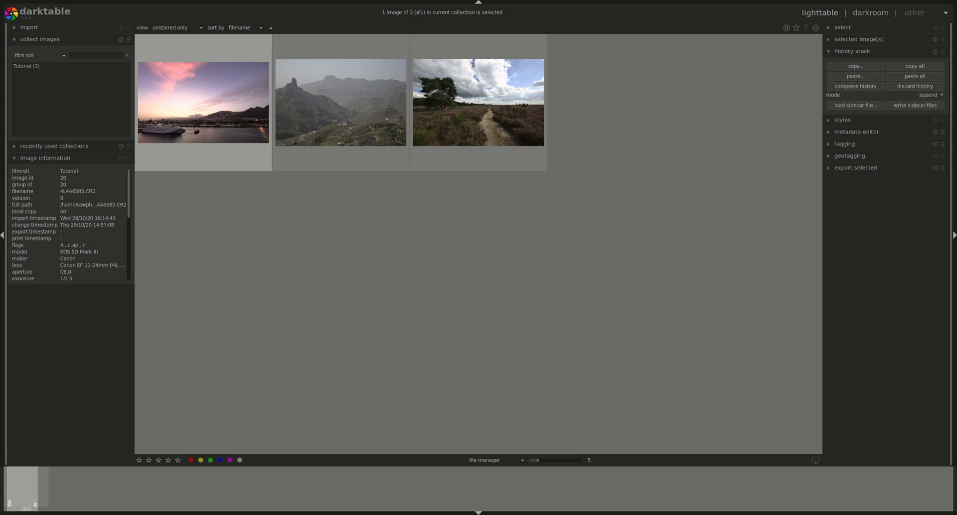
Deselect all photos and bring up the star toolbar's thumbnail overlay settings.
click(758, 192)
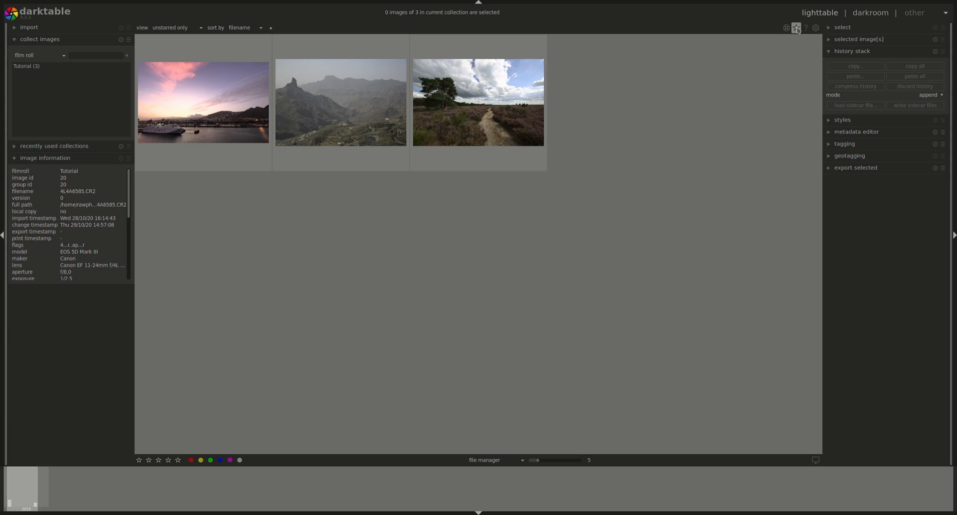
mouse_move(591, 78)
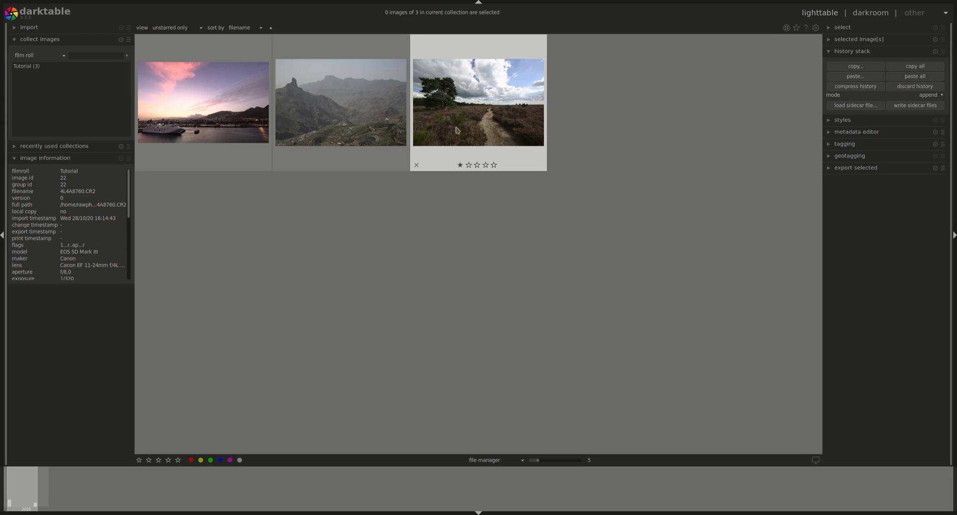
click(785, 28)
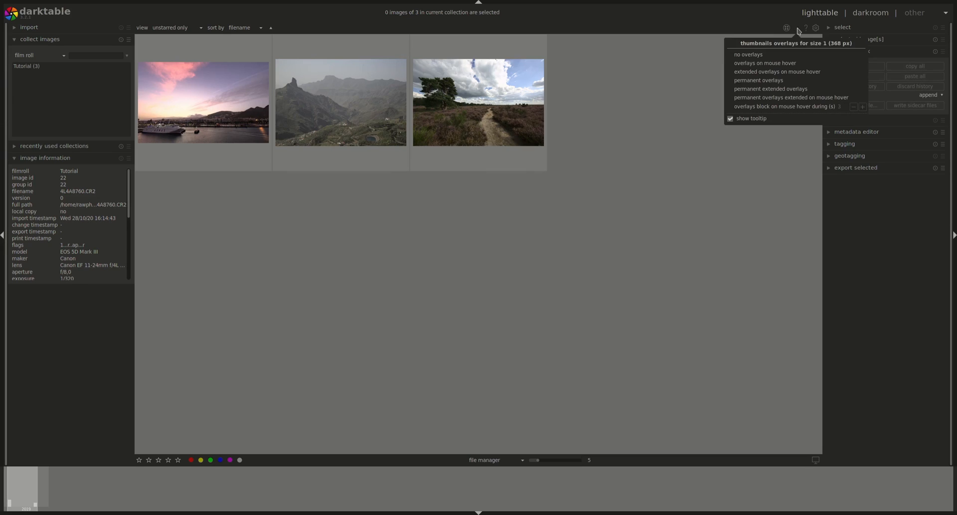
Try overlay modes including permanent overlays on every thumbnail.
click(762, 62)
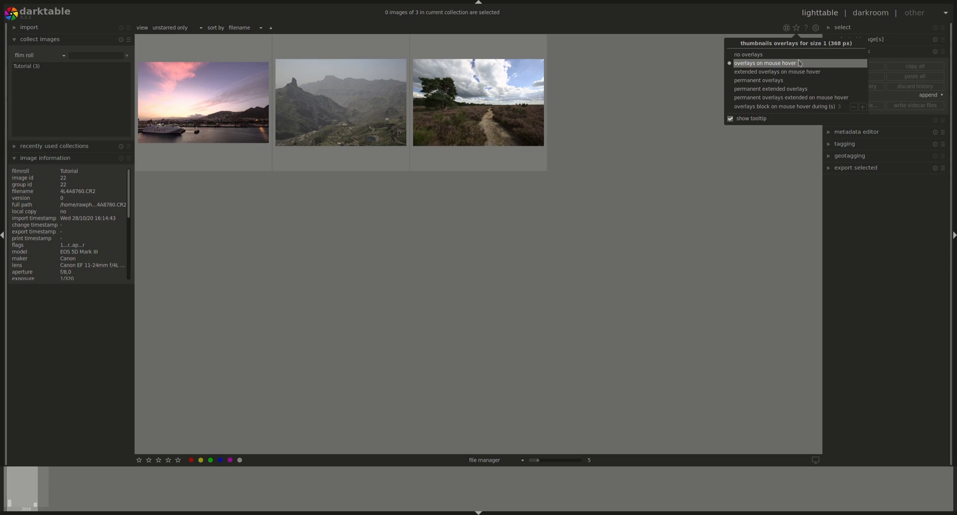
mouse_move(773, 55)
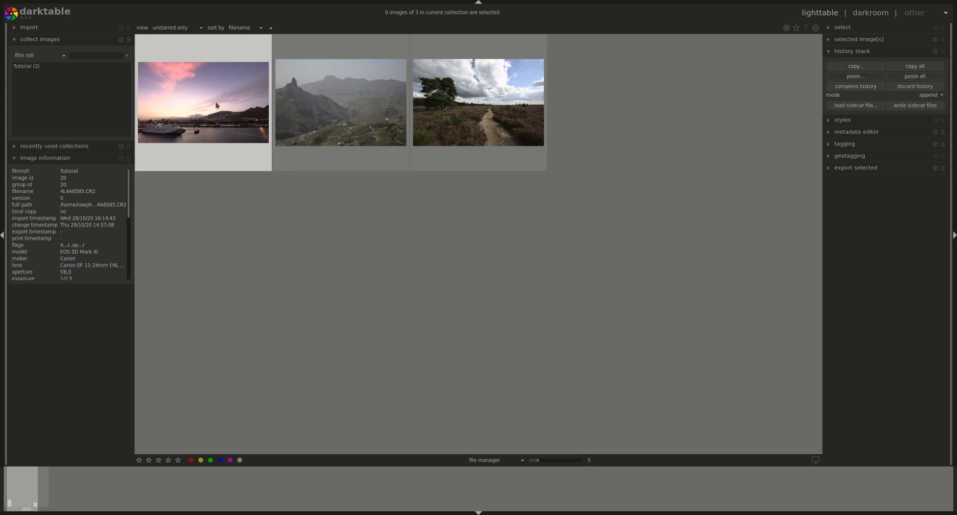
click(786, 27)
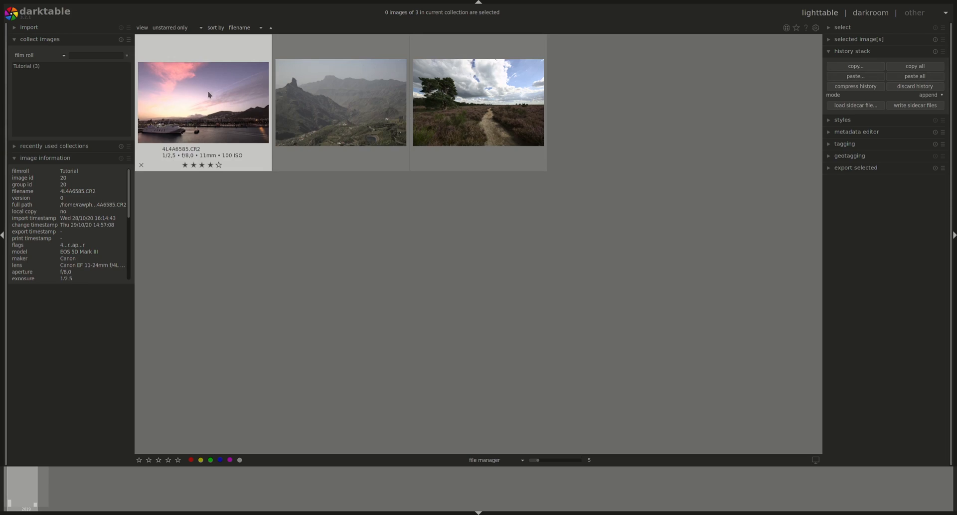
click(794, 28)
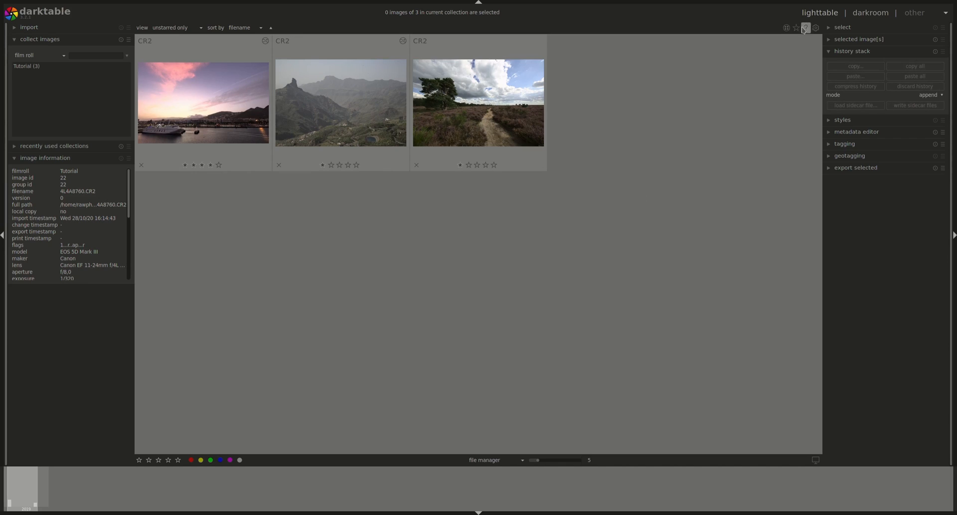
click(804, 28)
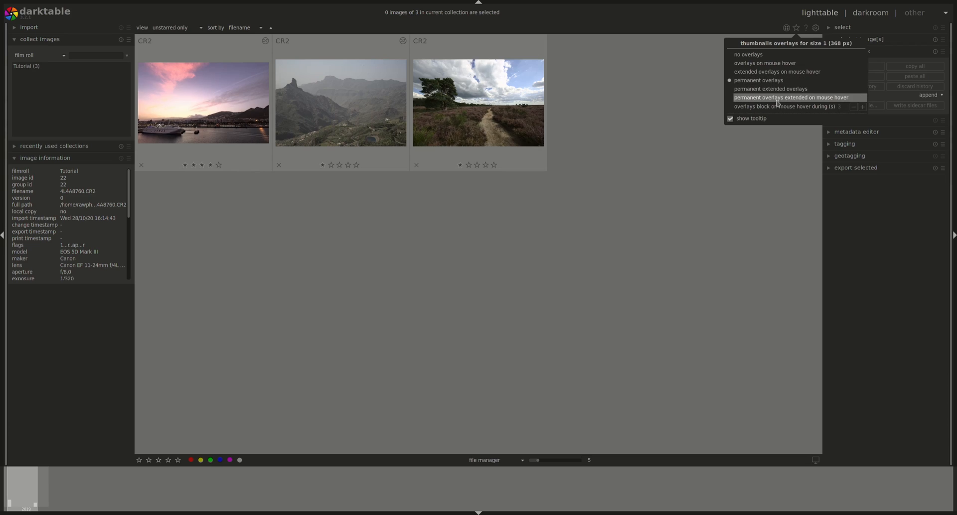
Try extended-on-hover overlays, then settle on 'overlays block on mouse hover'.
click(792, 97)
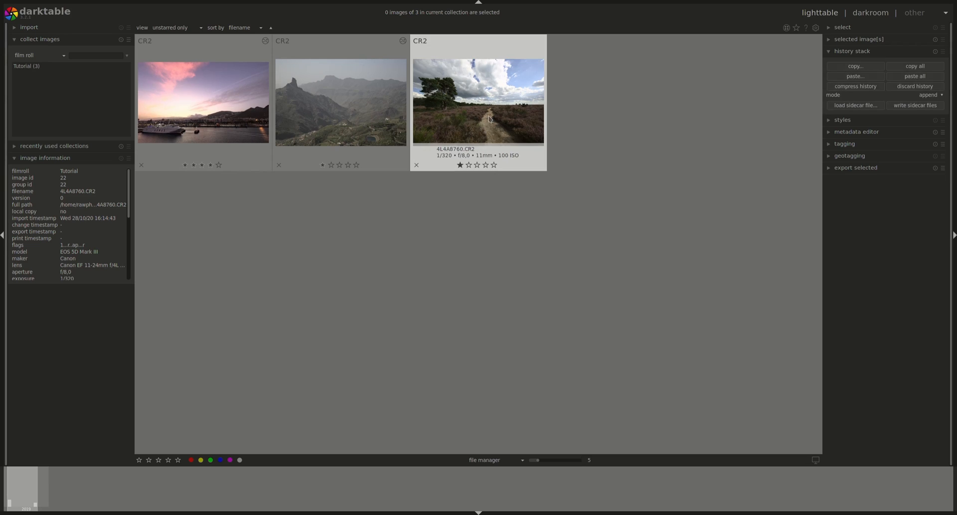
click(786, 28)
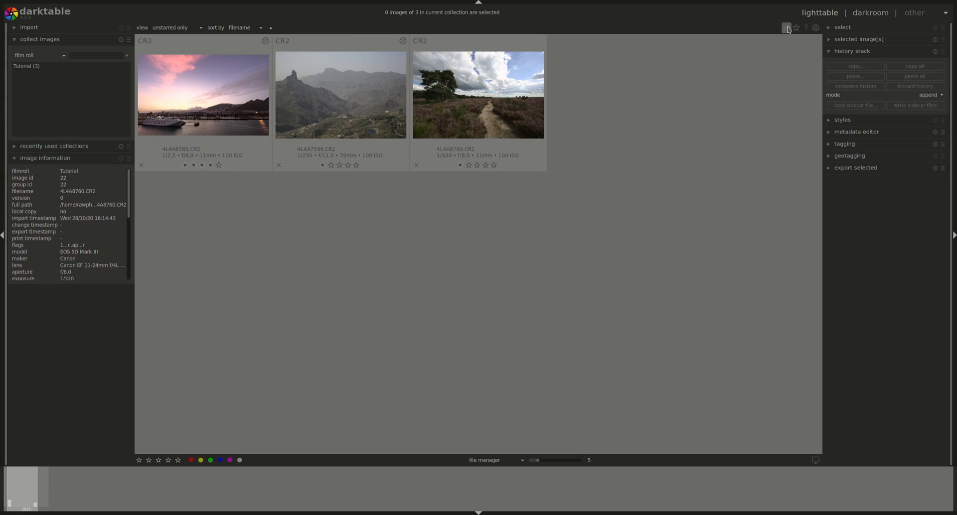
click(784, 28)
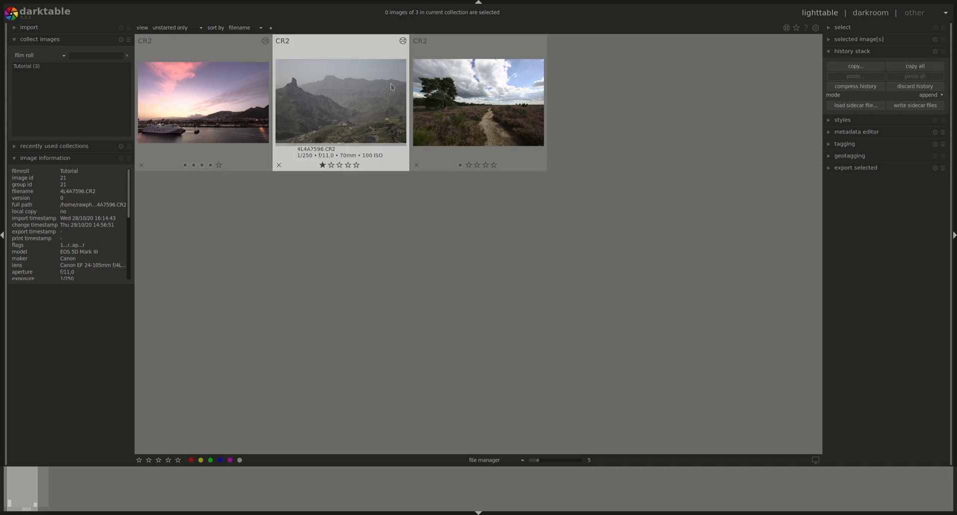
click(784, 28)
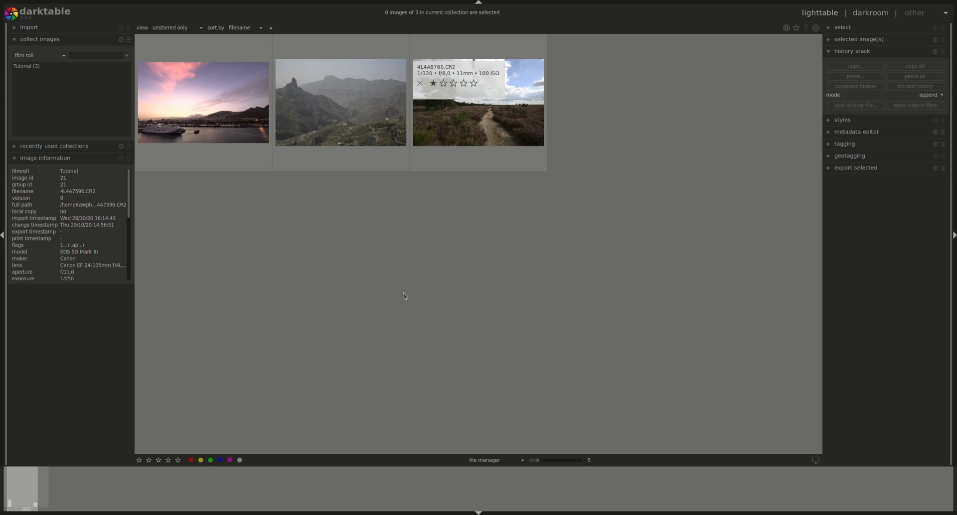
mouse_move(805, 72)
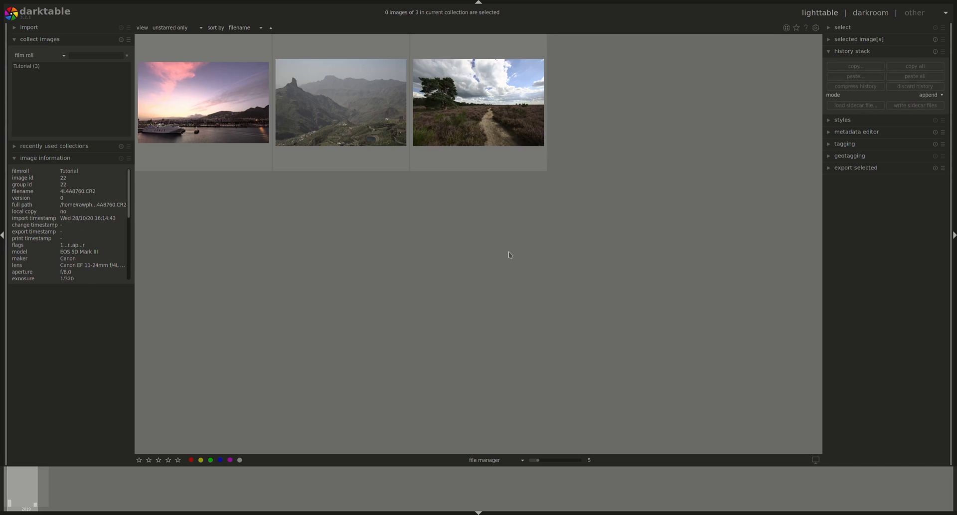
mouse_move(533, 248)
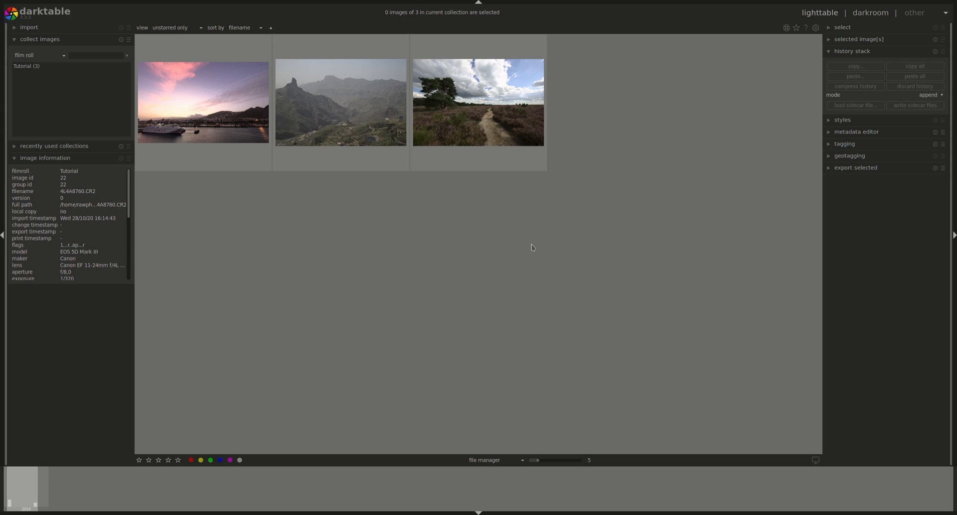
mouse_move(505, 227)
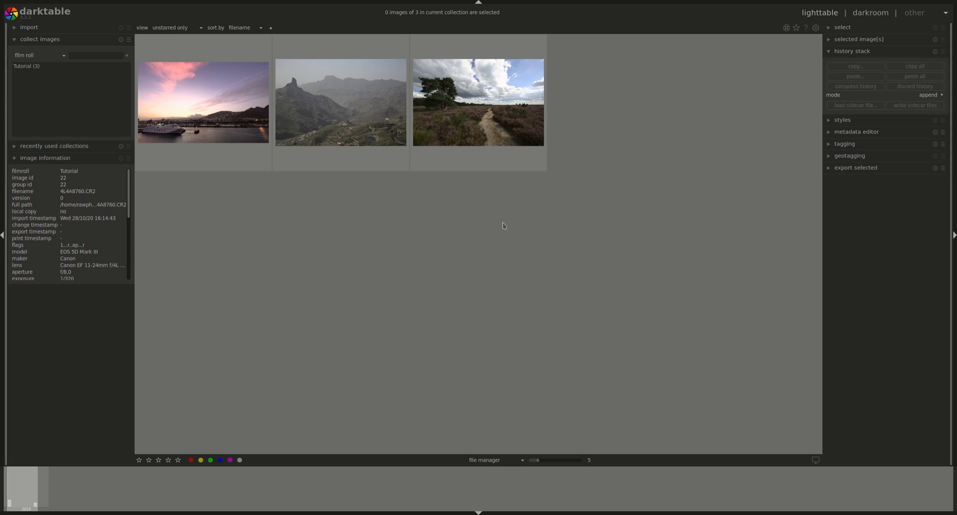
Select both the sunset harbour and mountain thumbnails in the file manager grid.
drag(553, 460, 534, 460)
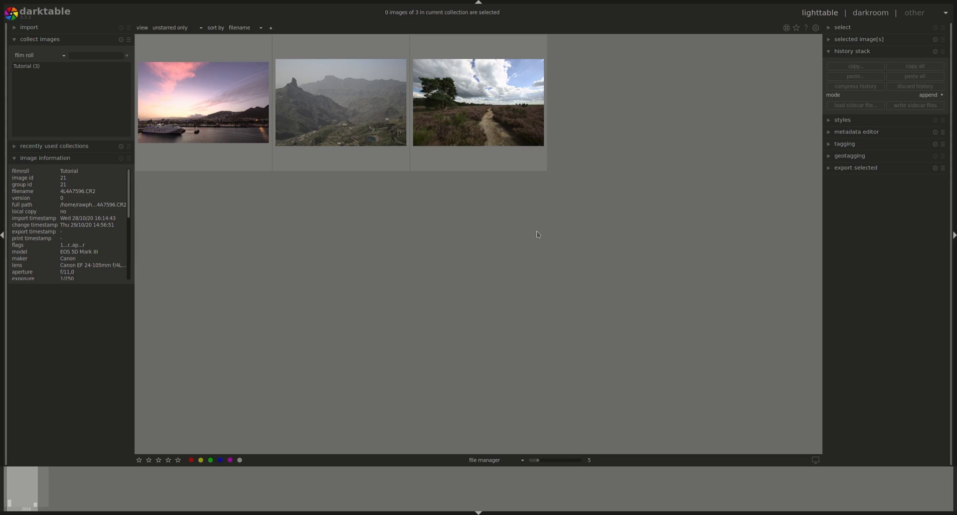
mouse_move(524, 211)
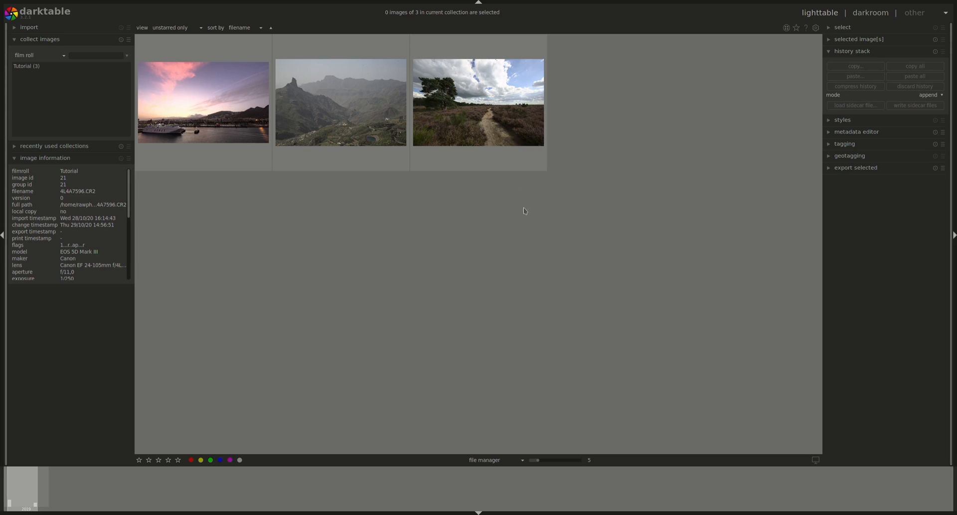
mouse_move(538, 225)
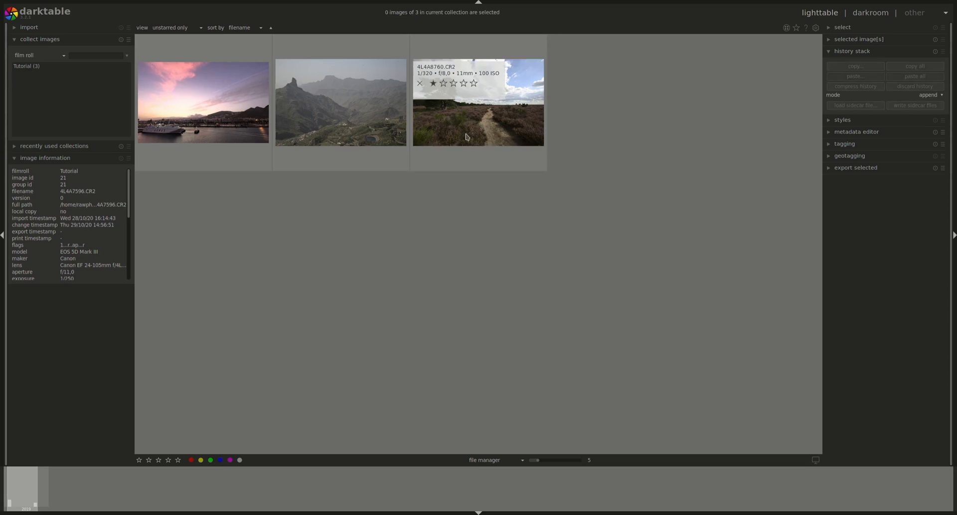
click(479, 104)
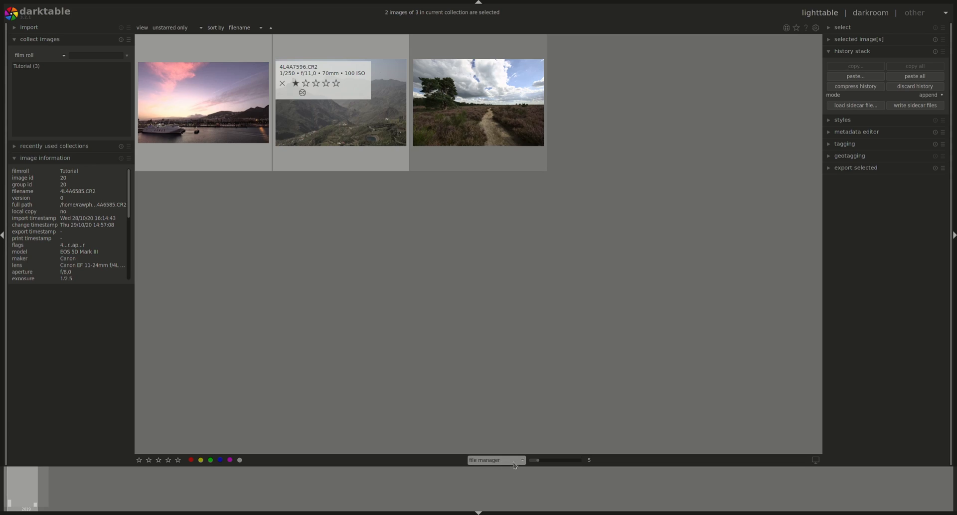
Choose 'zoomable light table' from the bottom toolbar's layout dropdown.
click(496, 461)
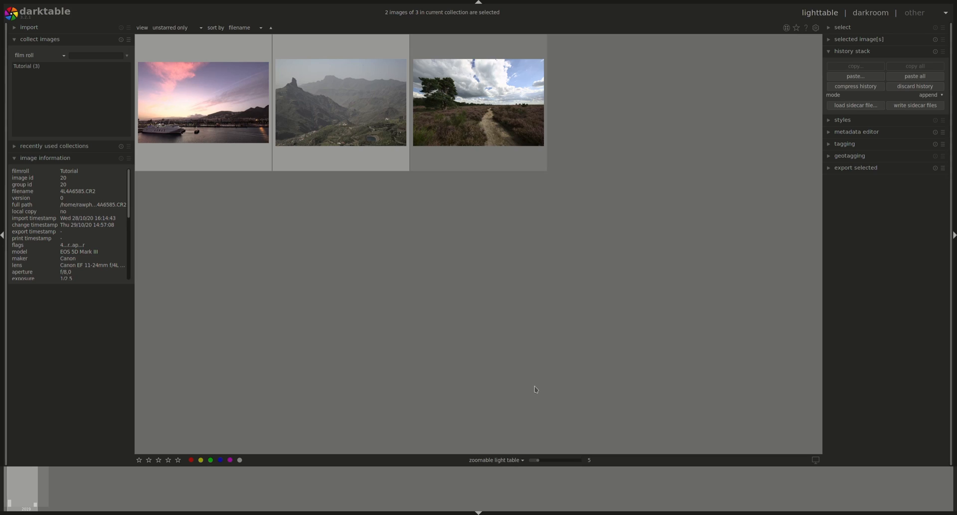
mouse_move(498, 442)
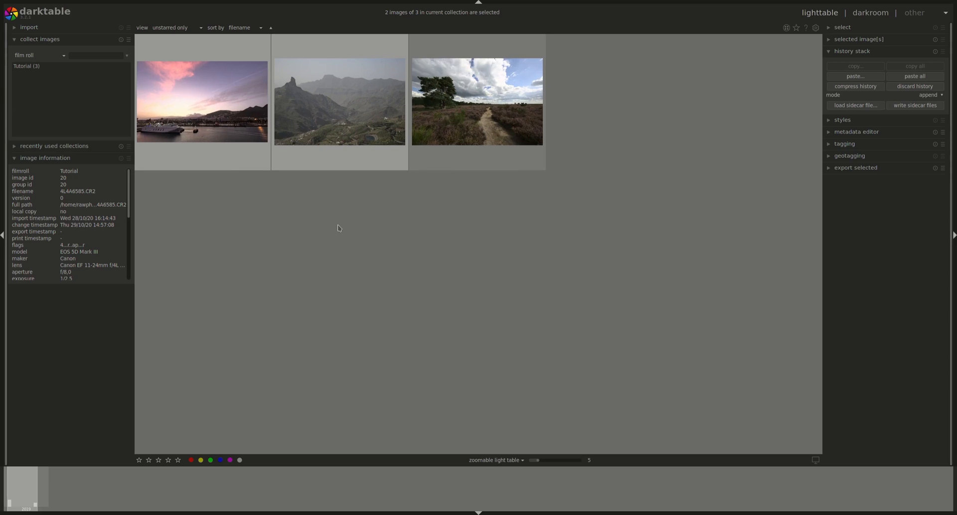
mouse_move(364, 216)
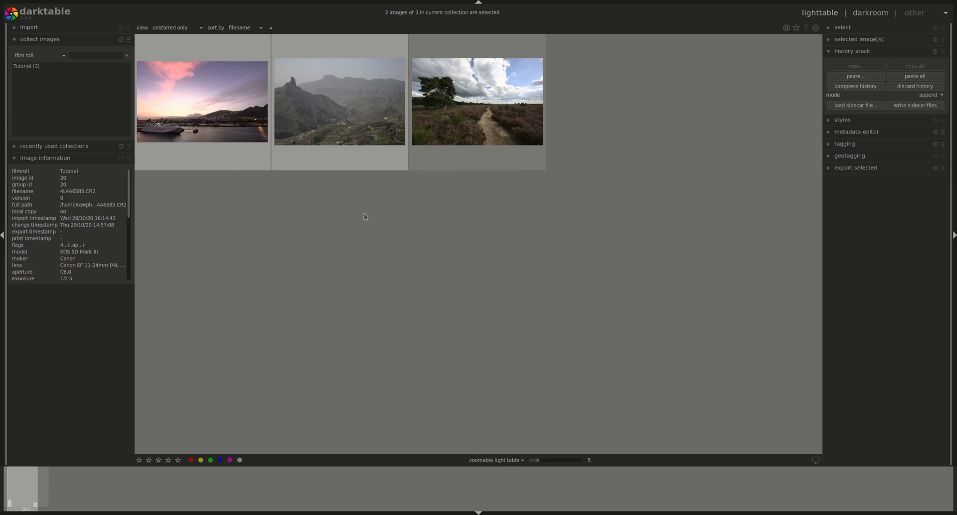
mouse_move(353, 192)
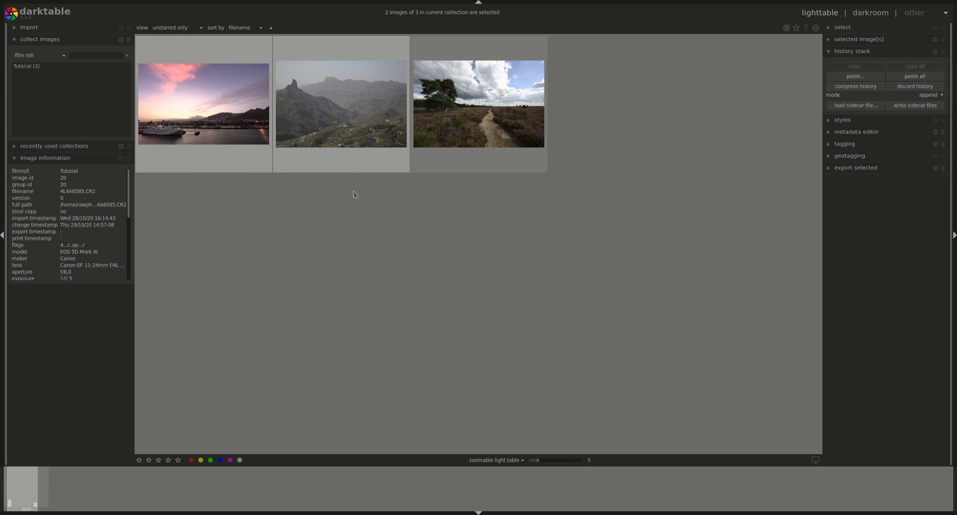
mouse_move(649, 375)
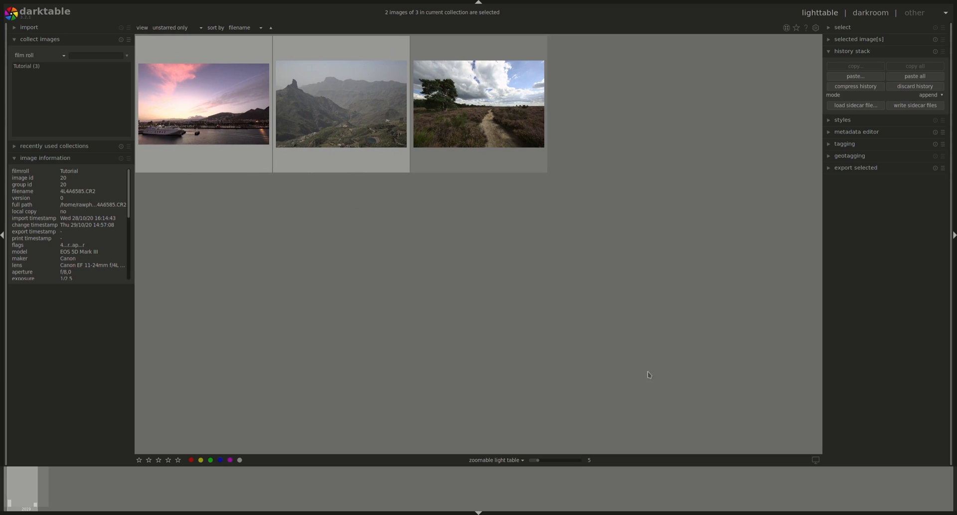
mouse_move(613, 460)
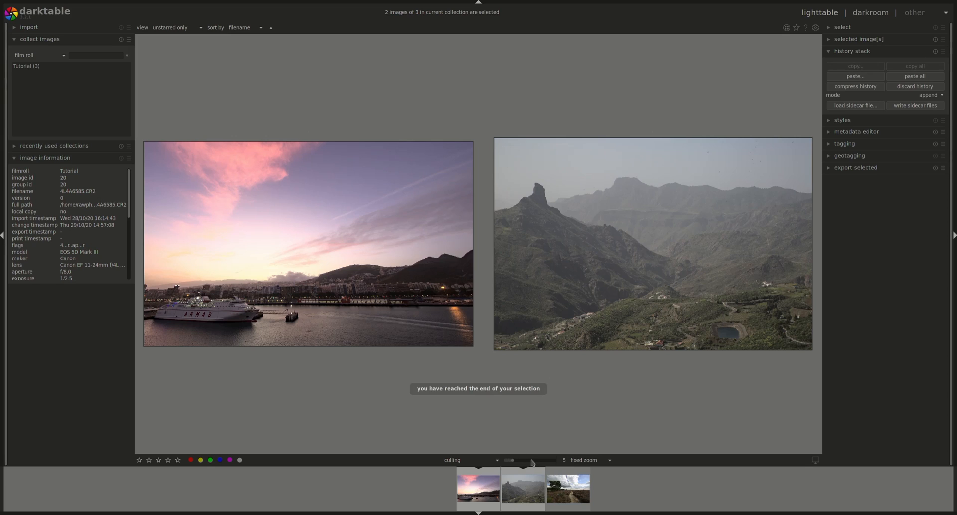
In culling layout, drag the image-count slider to show all three photos.
drag(513, 460, 506, 461)
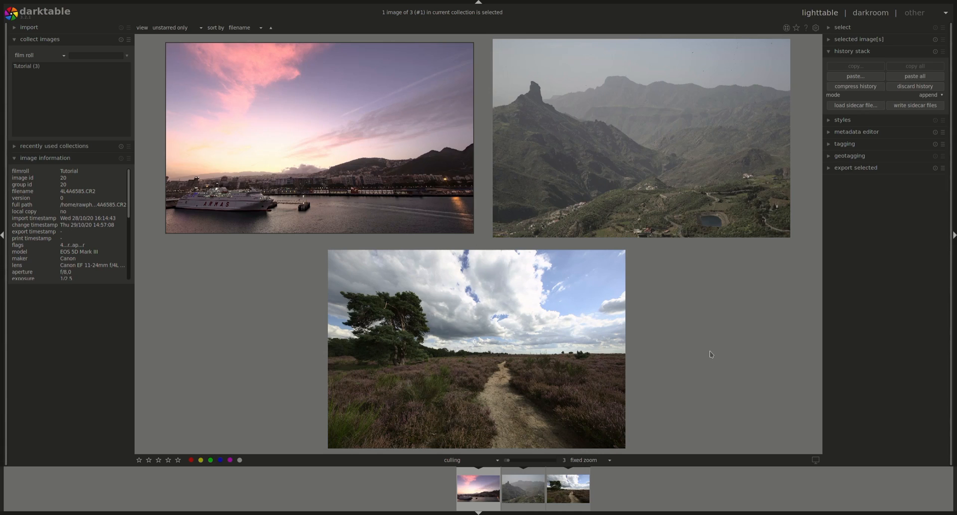
mouse_move(301, 146)
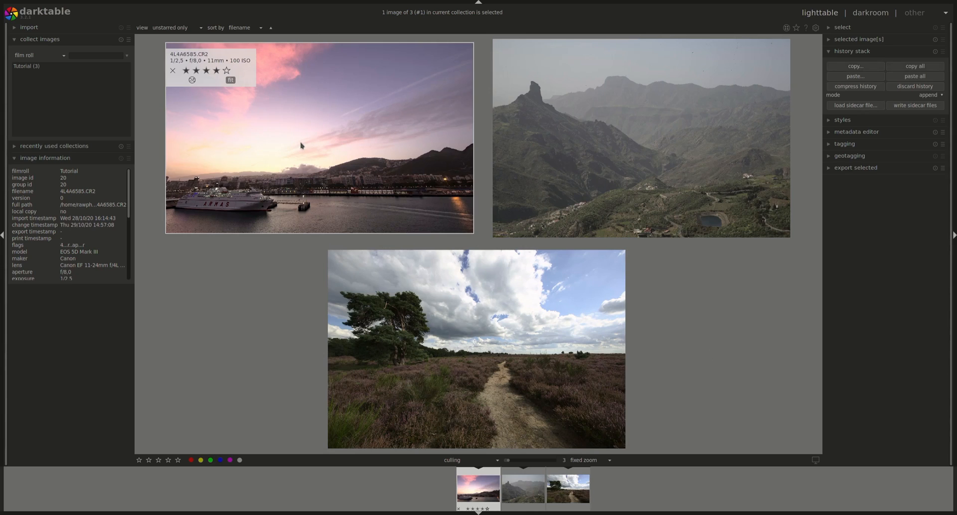
mouse_move(281, 152)
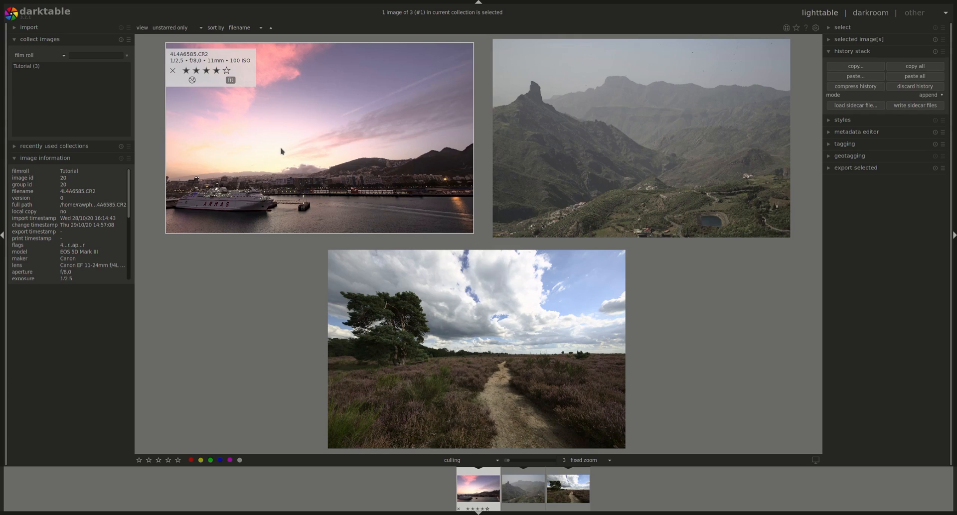
mouse_move(294, 149)
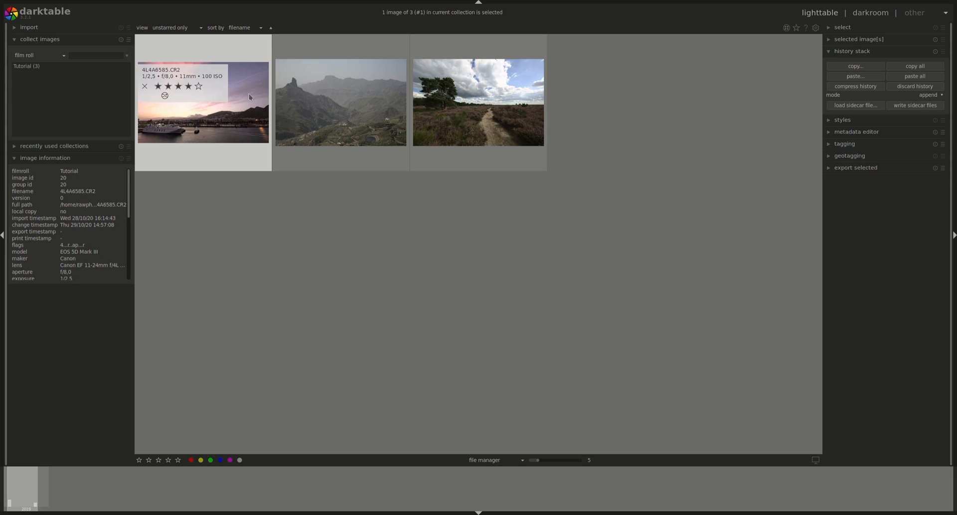
mouse_move(233, 111)
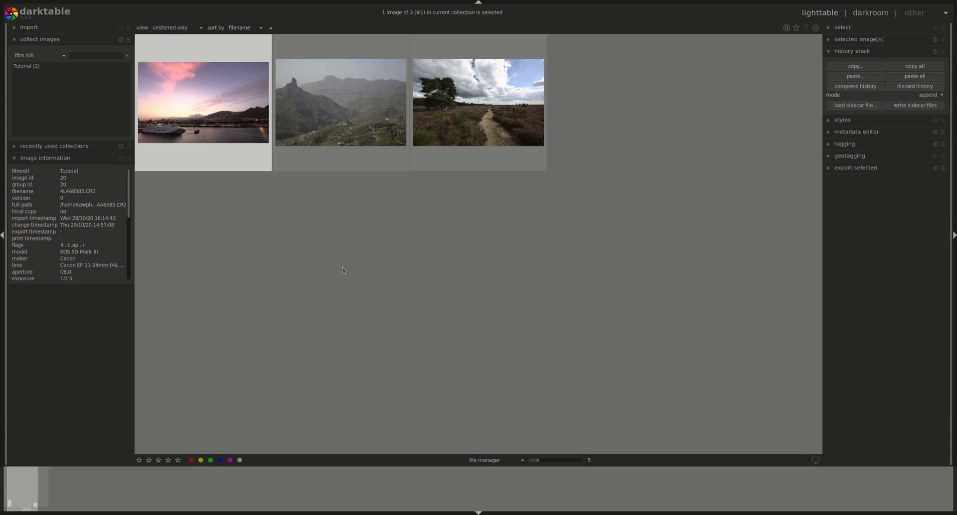
mouse_move(320, 260)
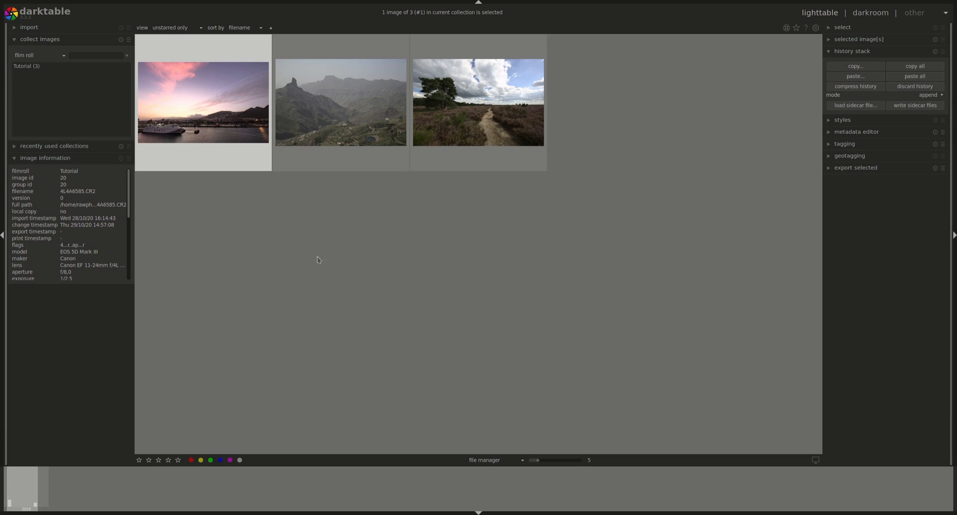
mouse_move(323, 271)
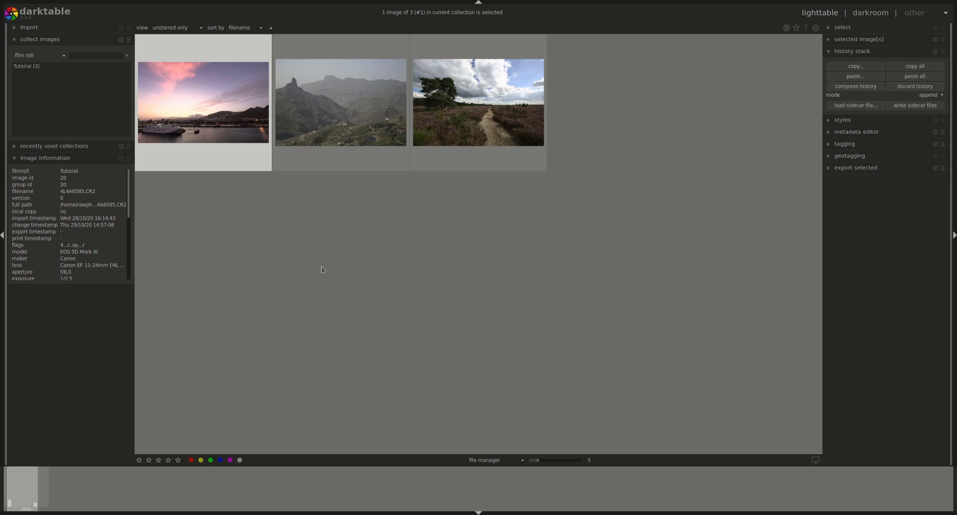
Return the lighttable to the file manager grid showing the three photo thumbnails.
double_click(203, 103)
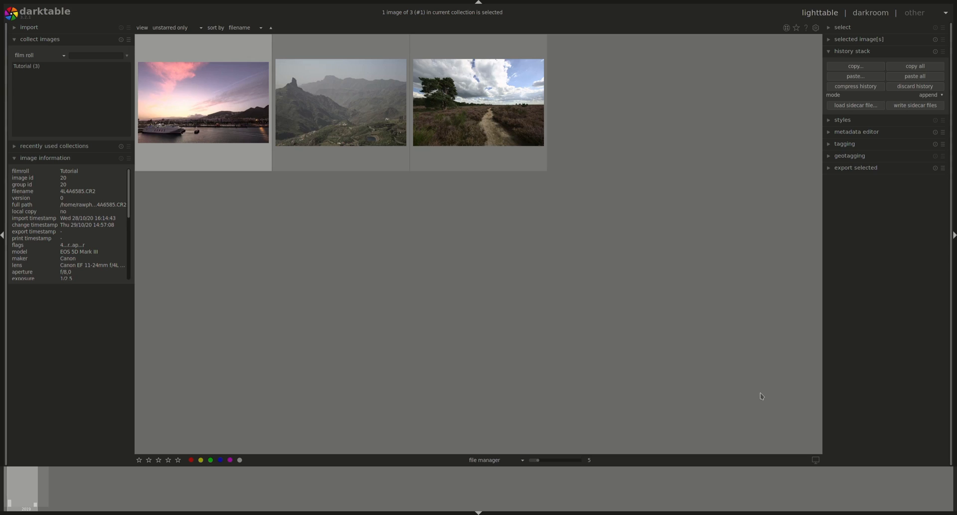
mouse_move(759, 402)
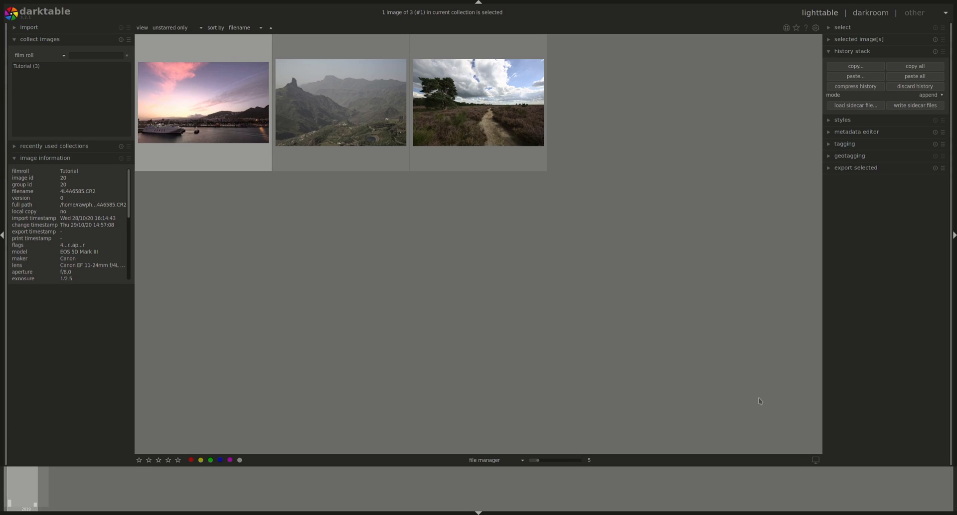